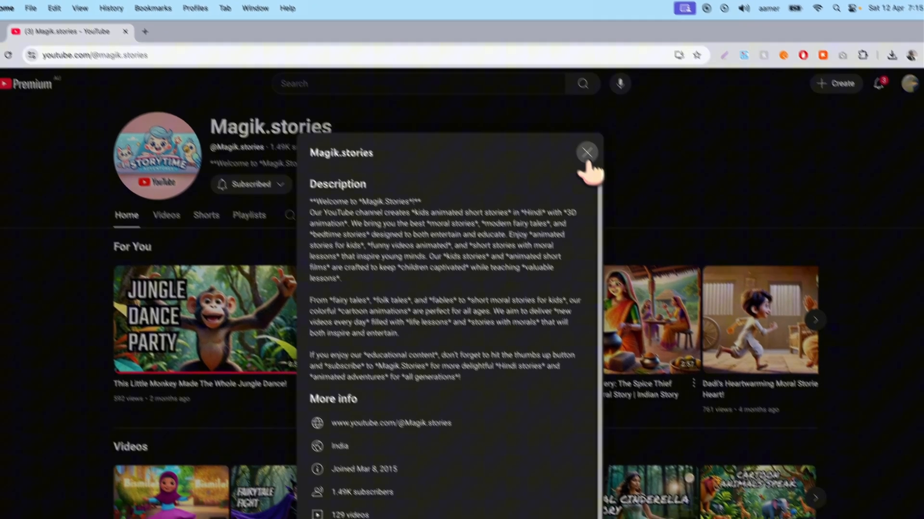
Step: Close the channel's full description and return to the Magik.stories channel home
{"action": "left_click", "coordinate": [586, 153]}
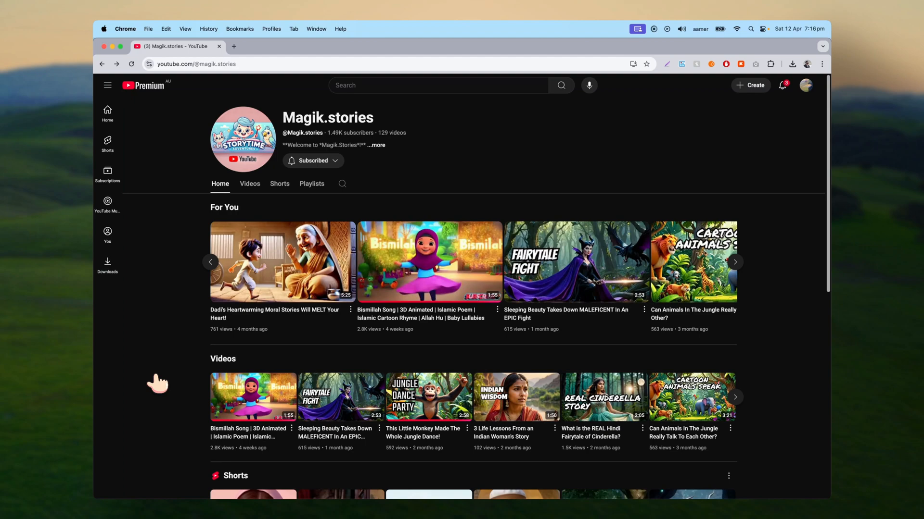
{"action": "left_click", "coordinate": [429, 261]}
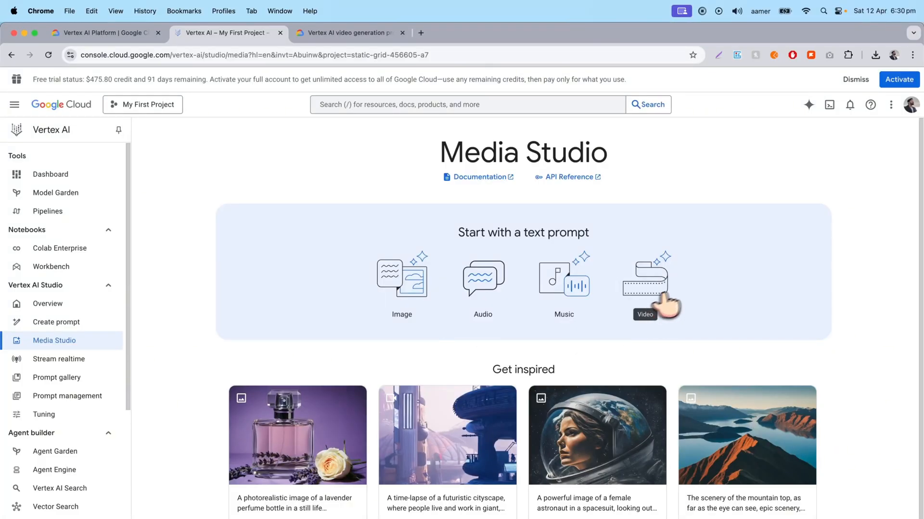
{"action": "mouse_move", "coordinate": [694, 316]}
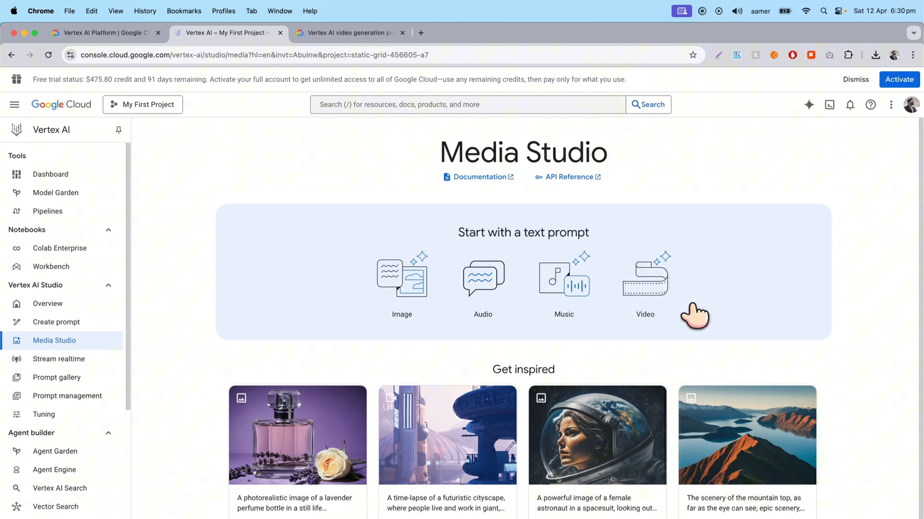
{"action": "mouse_move", "coordinate": [550, 258]}
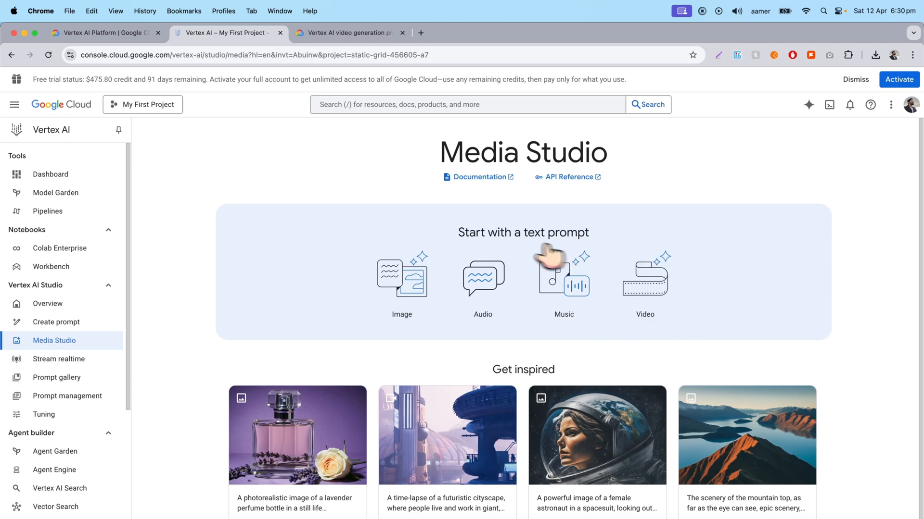
{"action": "mouse_move", "coordinate": [702, 229]}
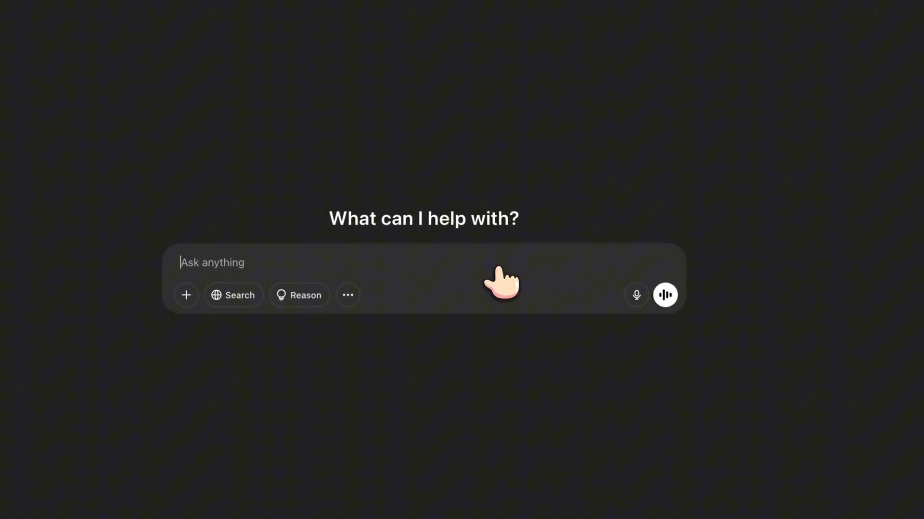
Step: Draft a ChatGPT request for text-to-video prompts using Google Vertex AI's Veo 2 model
{"action": "type", "text": "I want to genera"}
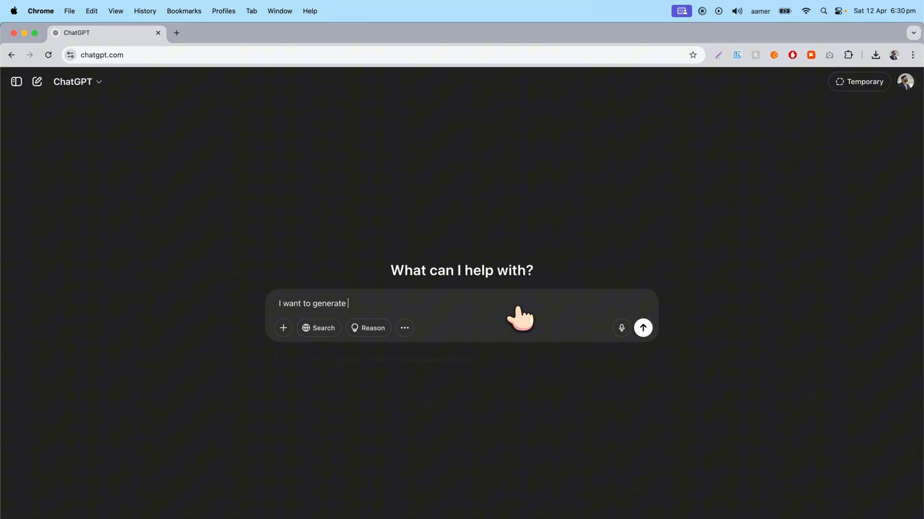
{"action": "type", "text": "text to vi"}
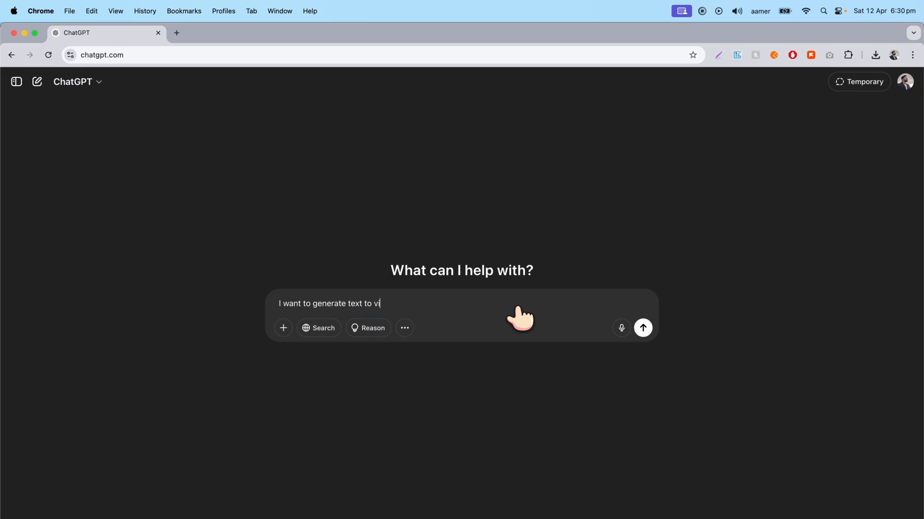
{"action": "type", "text": "deo using Google Verte"}
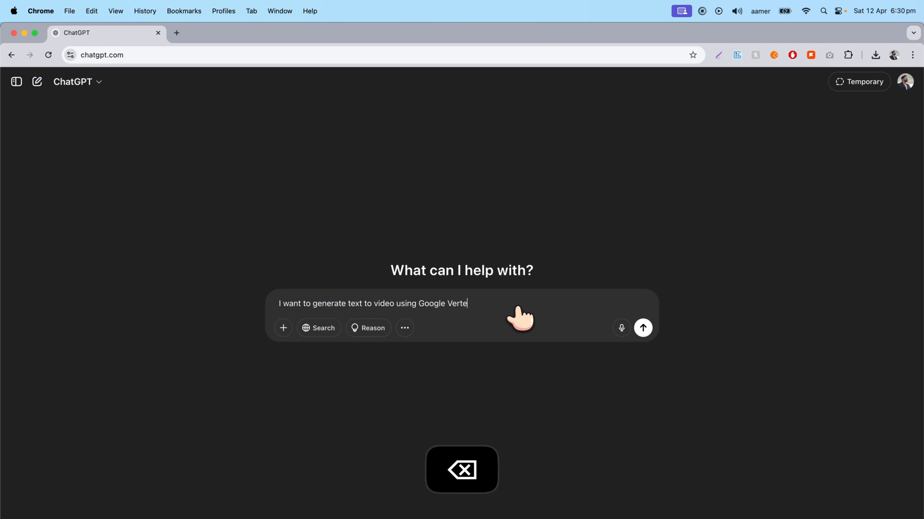
{"action": "type", "text": "x AI using Veo 2 Model"}
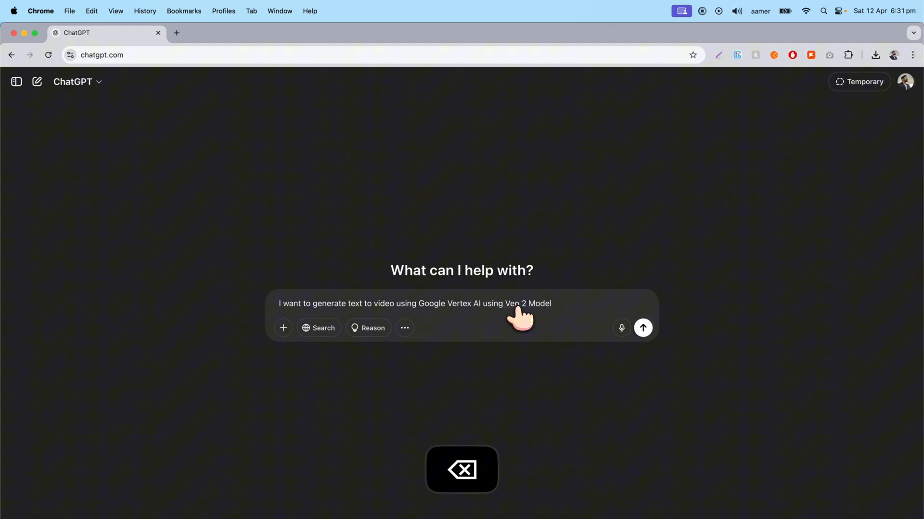
{"action": "type", "text": "."}
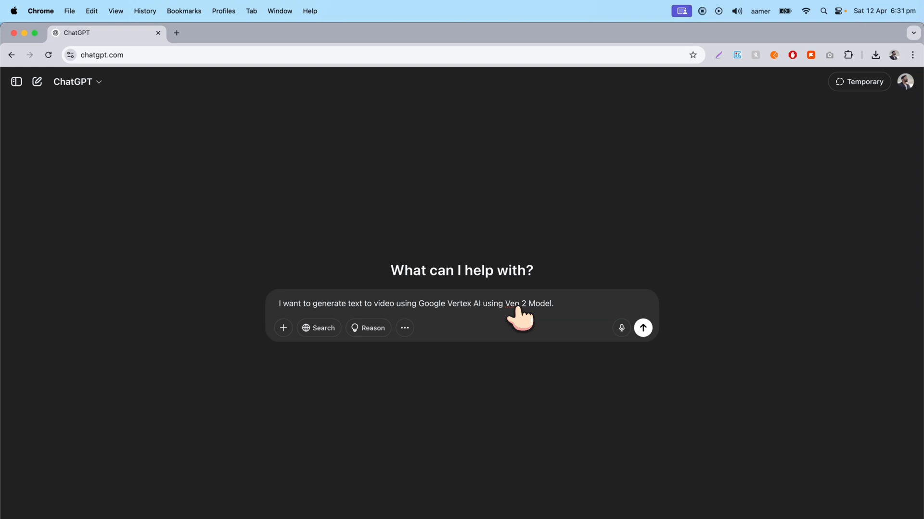
{"action": "key", "text": "shift+enter"}
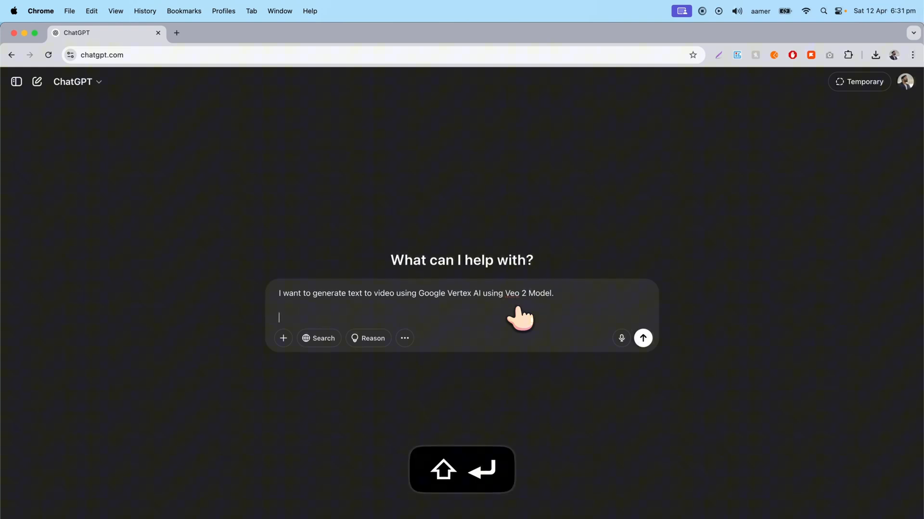
Step: Add a second line telling ChatGPT it must follow some instructions before giving prompts
{"action": "type", "text": "Now,"}
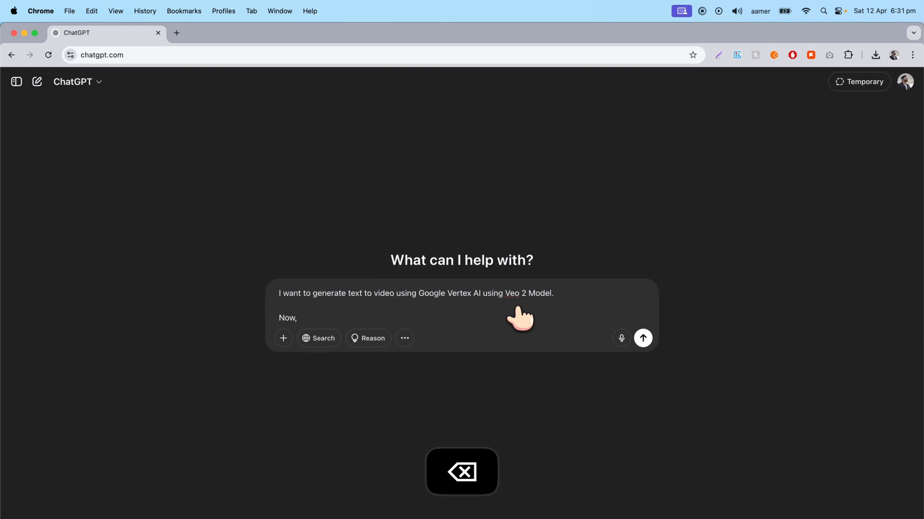
{"action": "type", "text": "you need to"}
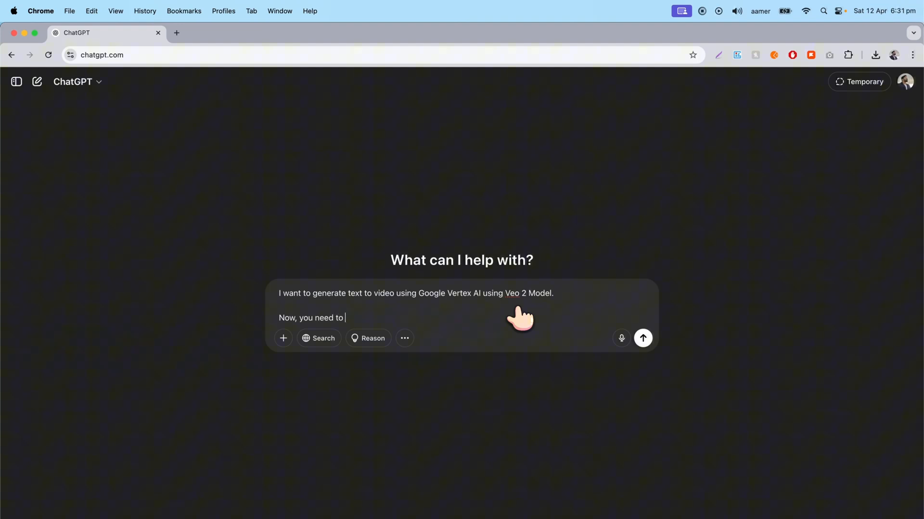
{"action": "type", "text": "follow some"}
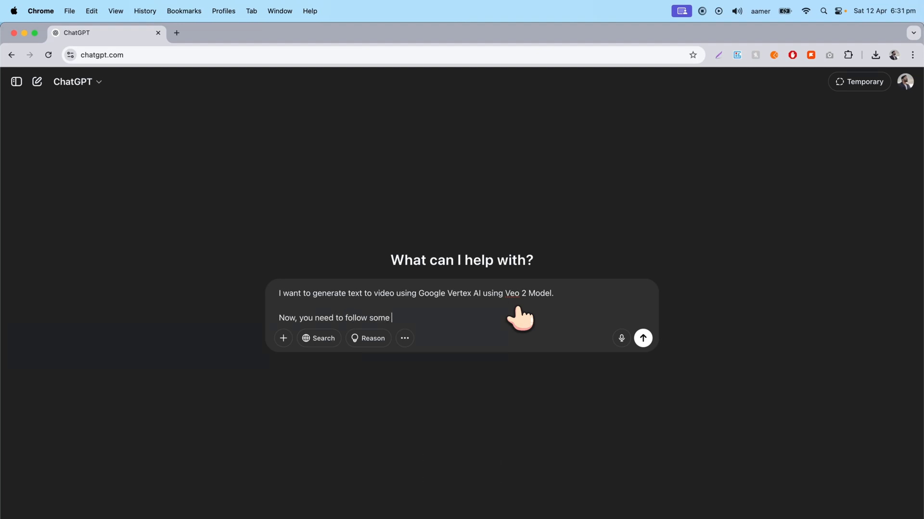
{"action": "type", "text": "intr"}
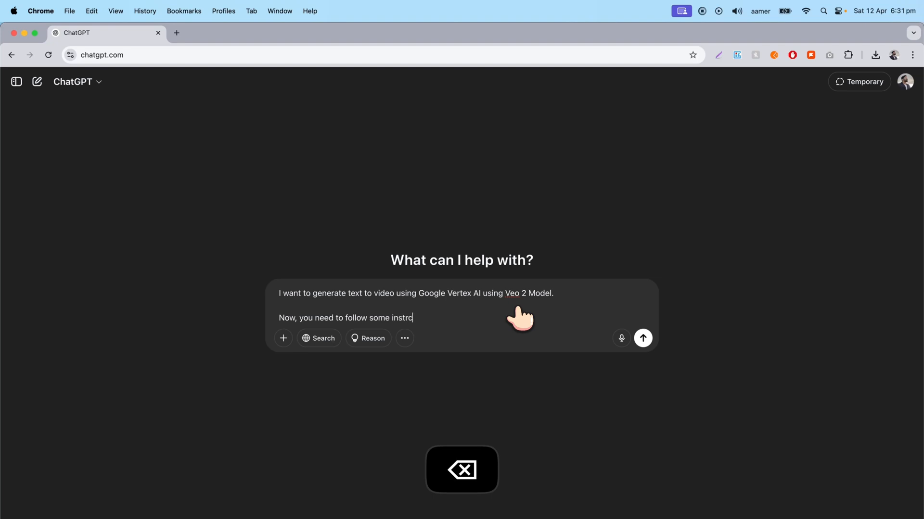
{"action": "type", "text": "uction to"}
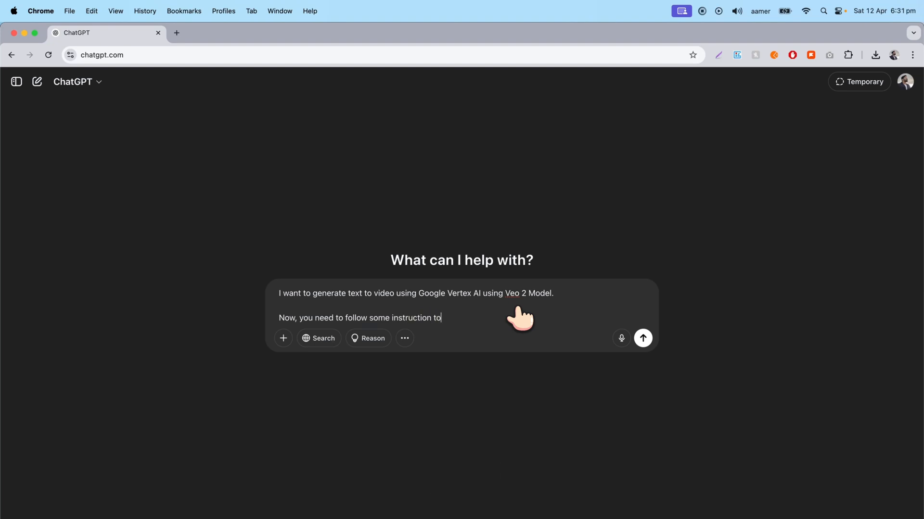
{"action": "type", "text": "give me pe"}
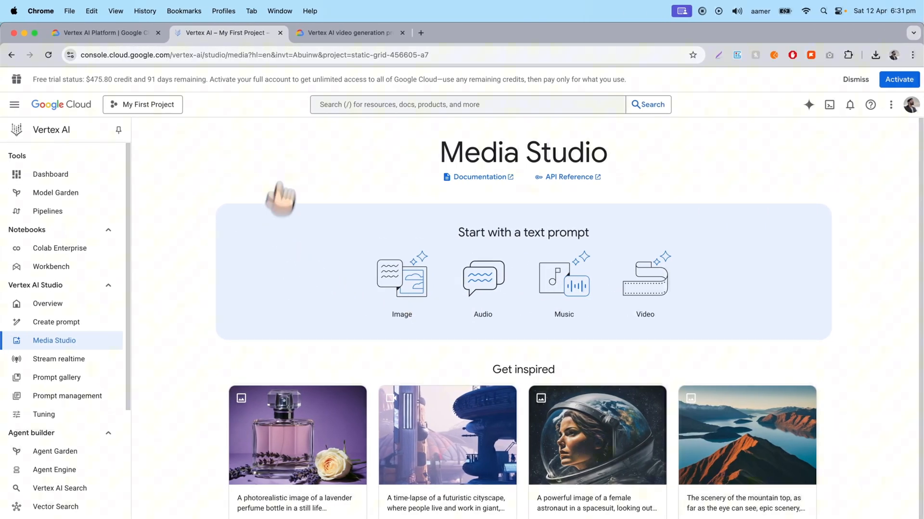
Step: Browse the Vertex AI Veo video generation prompt guide down to its example prompts section
{"action": "left_click", "coordinate": [347, 32]}
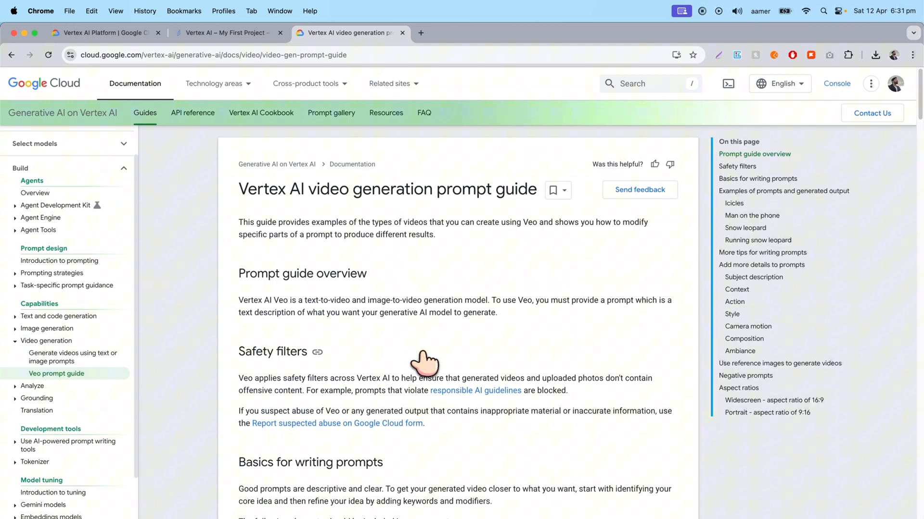
{"action": "key", "text": "cmd+shift+4"}
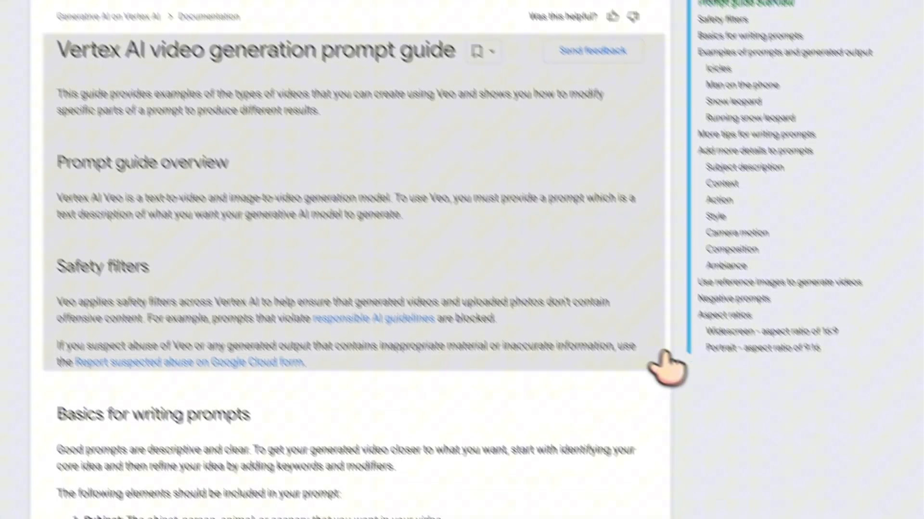
{"action": "scroll", "scroll_direction": "down", "scroll_amount": 3}
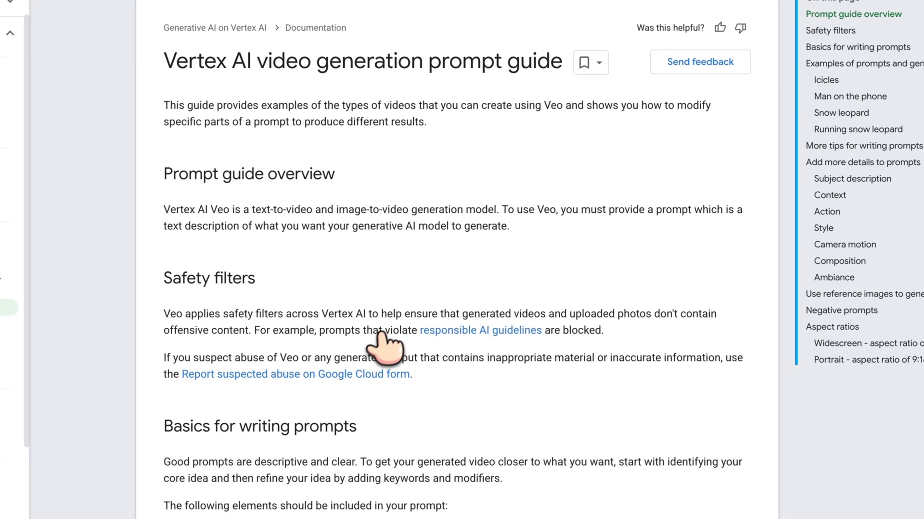
{"action": "scroll", "scroll_direction": "down", "scroll_amount": 3}
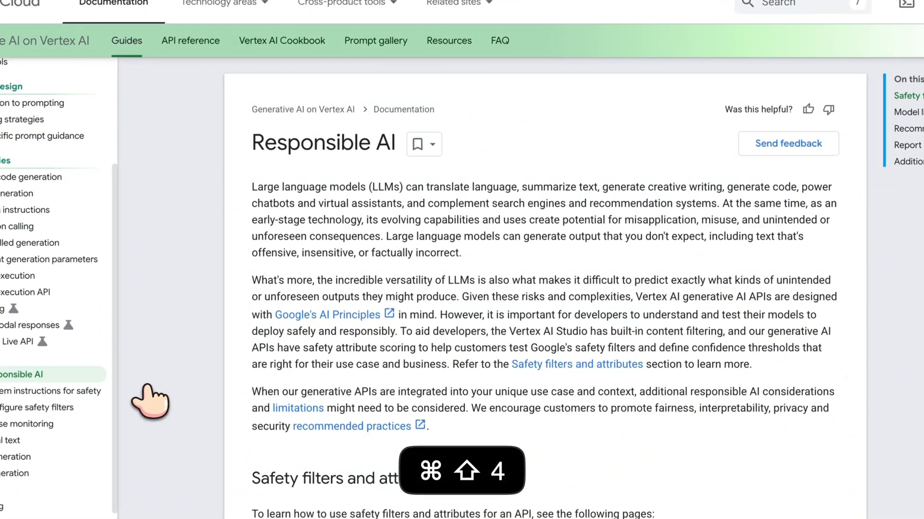
{"action": "scroll", "scroll_direction": "down", "scroll_amount": 3}
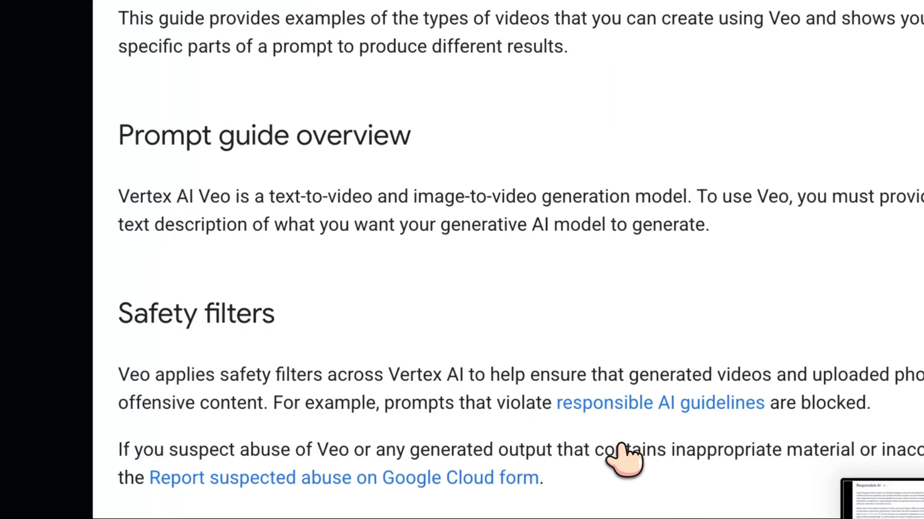
{"action": "scroll", "scroll_direction": "down", "scroll_amount": 3}
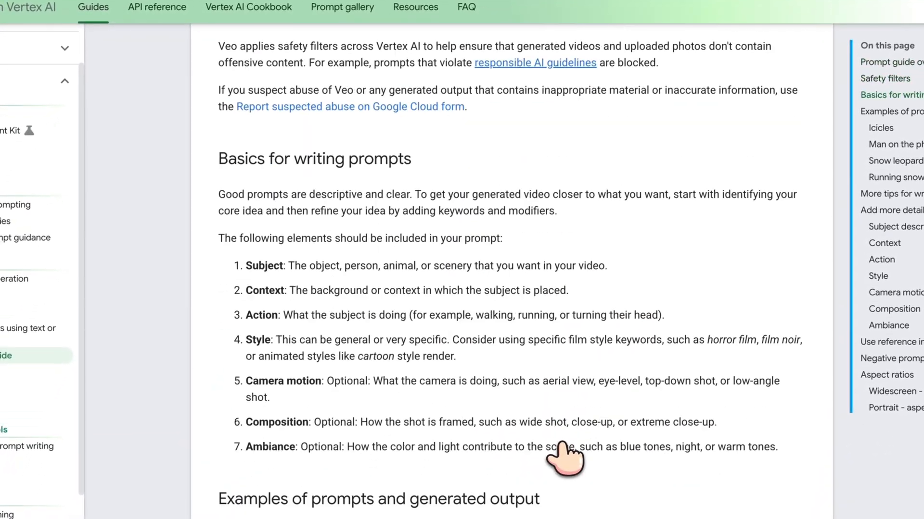
{"action": "scroll", "scroll_direction": "down", "scroll_amount": 3}
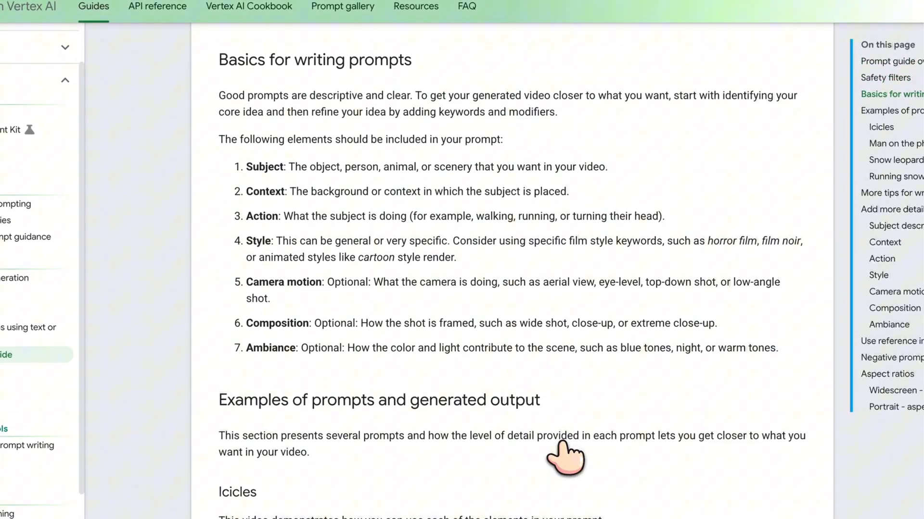
{"action": "scroll", "scroll_direction": "down", "scroll_amount": 3}
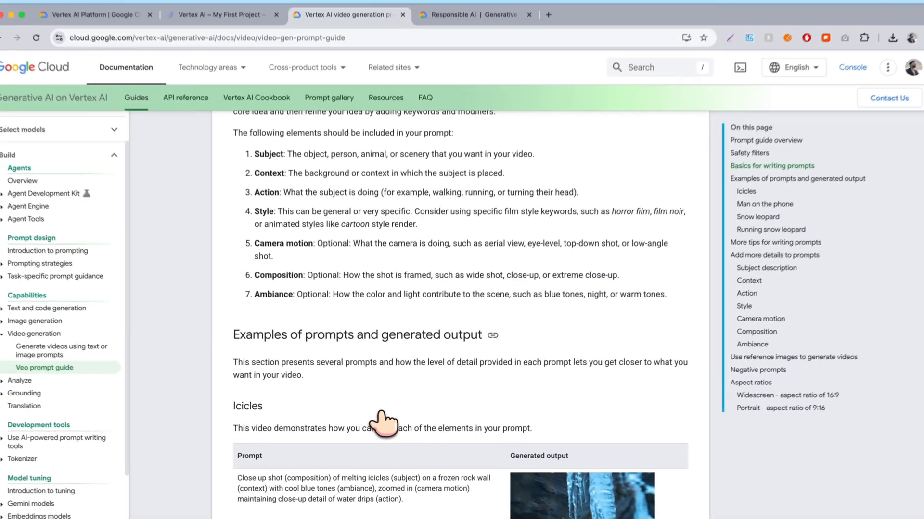
{"action": "scroll", "scroll_direction": "down", "scroll_amount": 3}
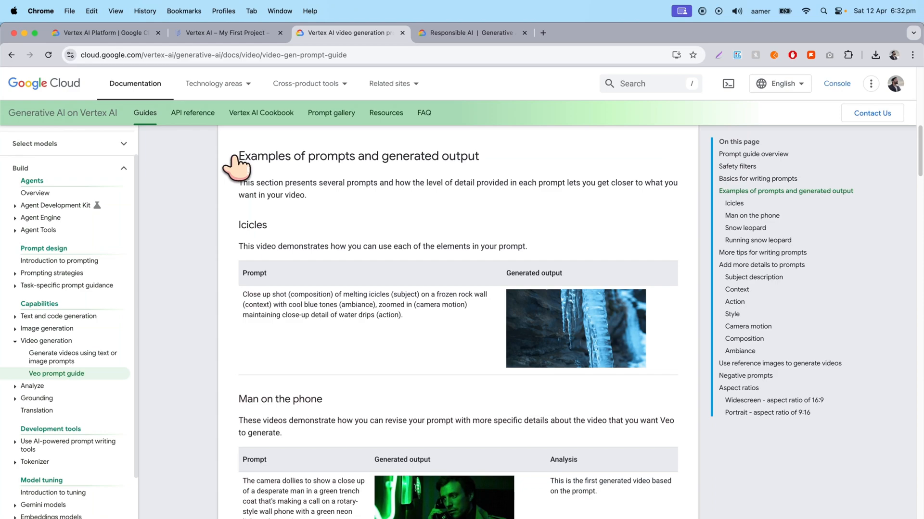
{"action": "scroll", "scroll_direction": "down", "scroll_amount": 3}
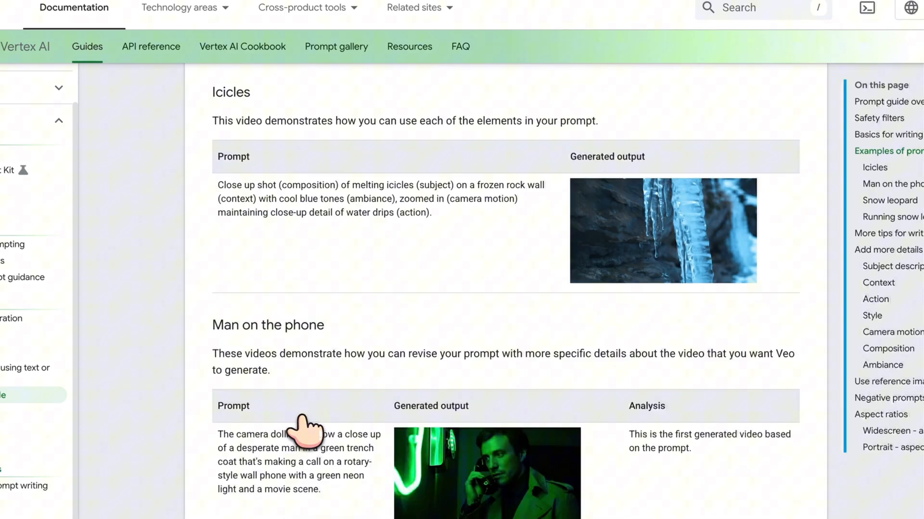
{"action": "scroll", "scroll_direction": "down", "scroll_amount": 3}
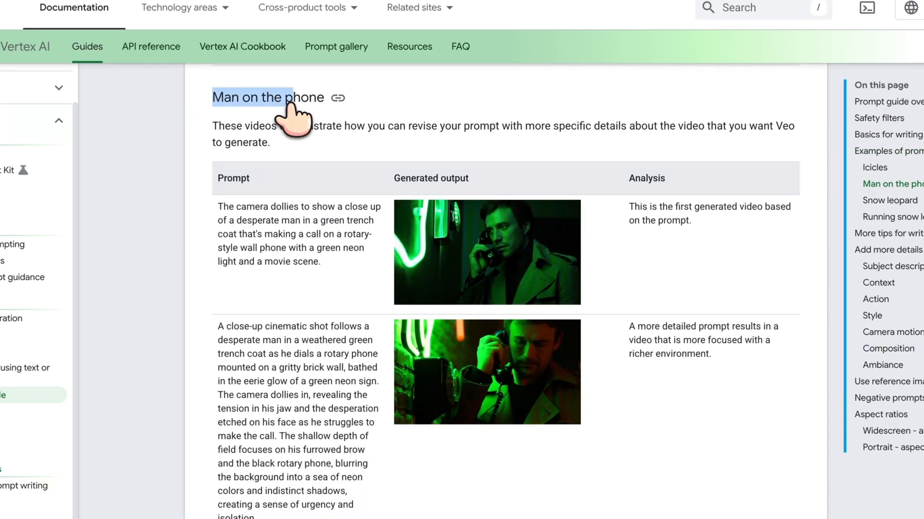
{"action": "scroll", "scroll_direction": "down", "scroll_amount": 3}
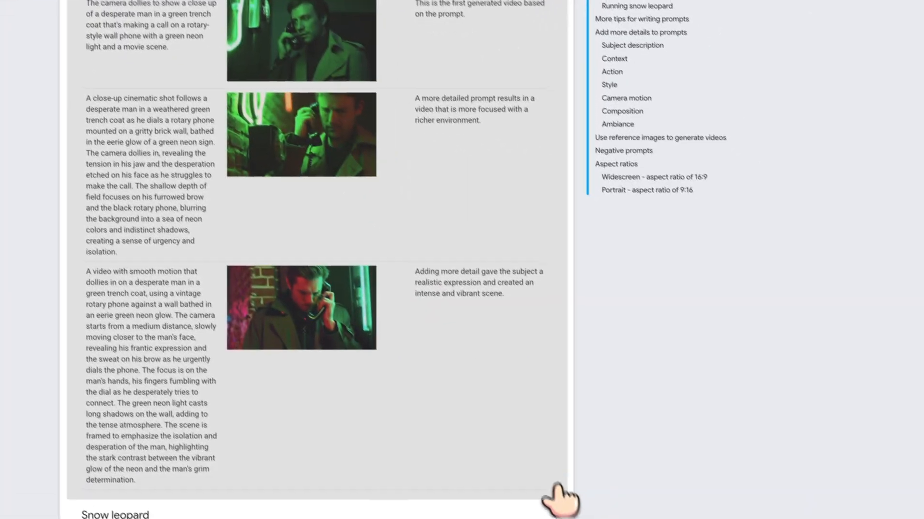
{"action": "scroll", "scroll_direction": "down", "scroll_amount": 3}
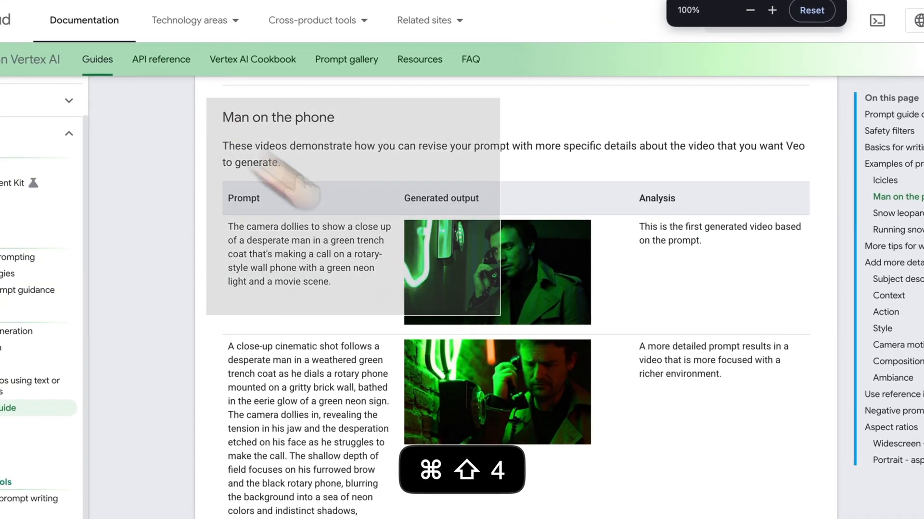
{"action": "scroll", "scroll_direction": "down", "scroll_amount": 3}
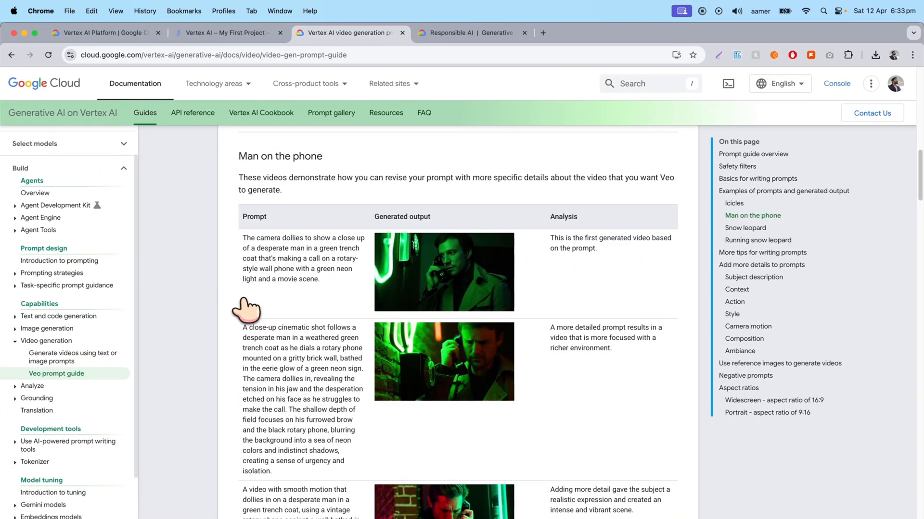
{"action": "scroll", "scroll_direction": "down", "scroll_amount": 3}
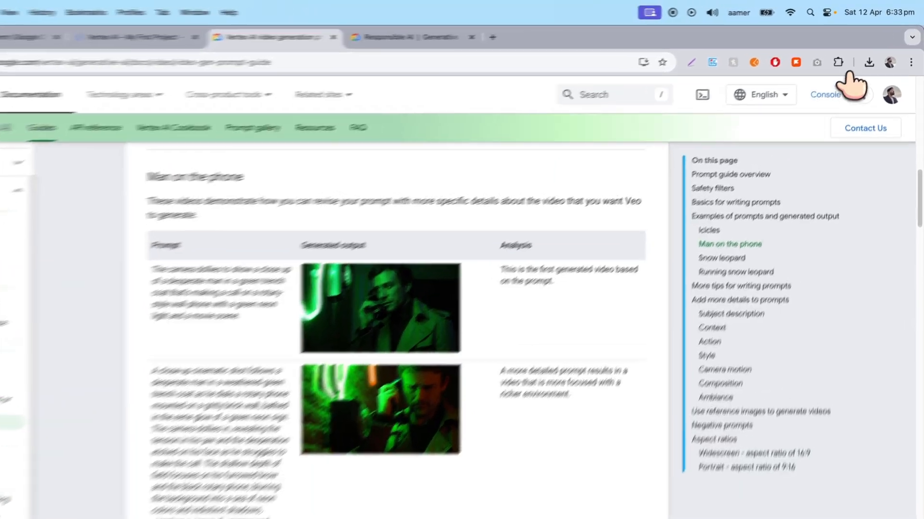
{"action": "left_click", "coordinate": [860, 74]}
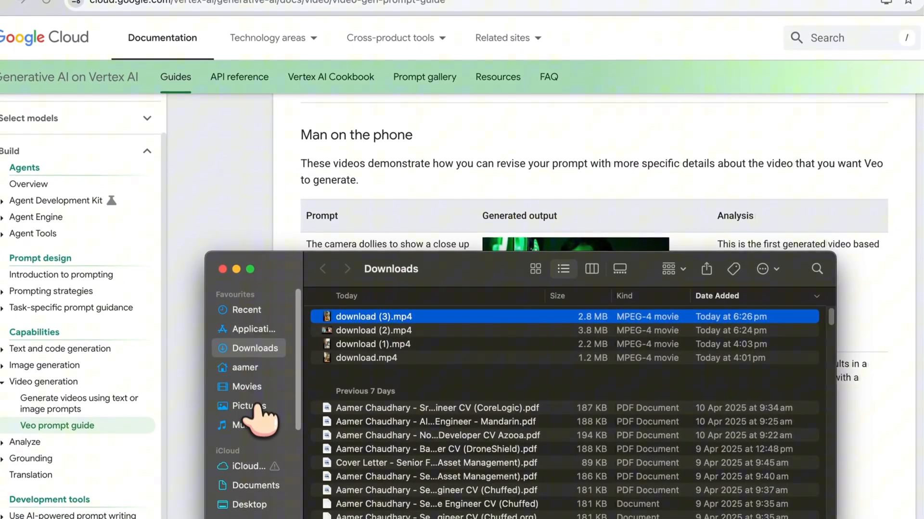
{"action": "left_click", "coordinate": [247, 310]}
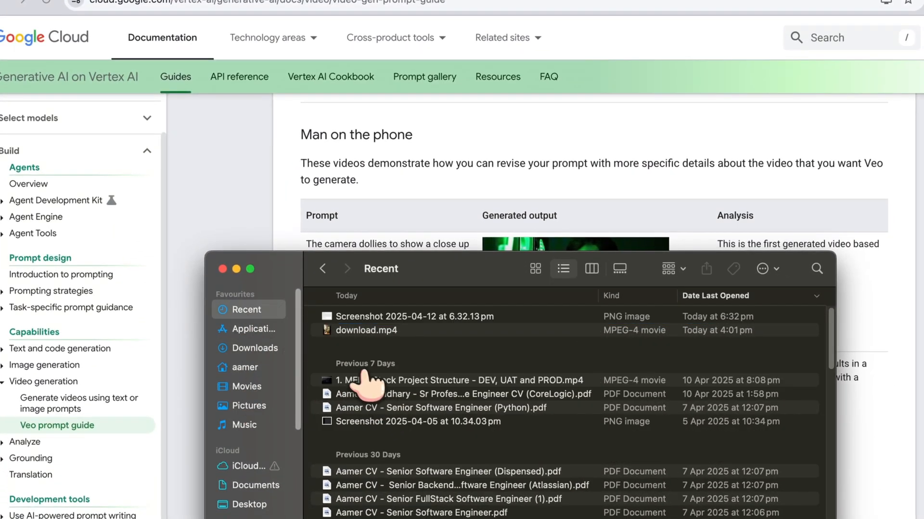
{"action": "left_click", "coordinate": [416, 316]}
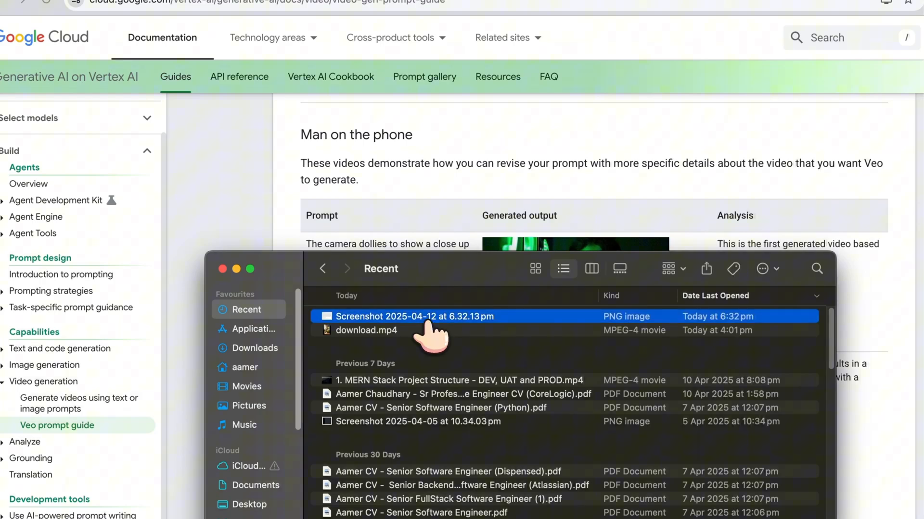
{"action": "double_click", "coordinate": [413, 317]}
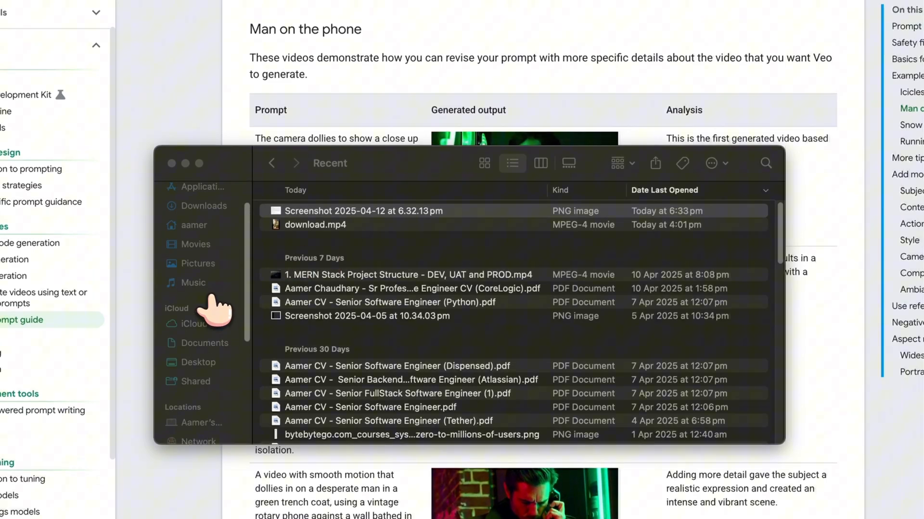
{"action": "left_click", "coordinate": [198, 263]}
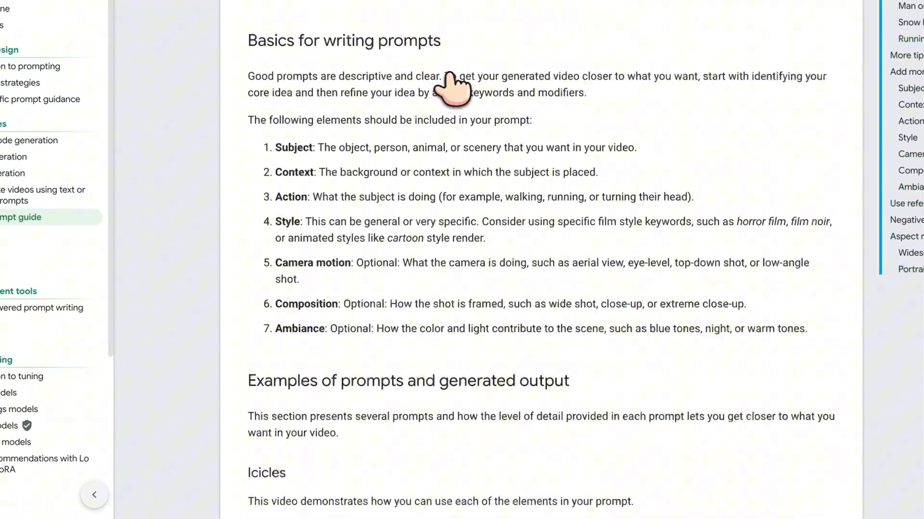
Step: Ask ChatGPT for prompts for a 60-second video below the pasted guide
{"action": "scroll", "scroll_direction": "up", "scroll_amount": 3}
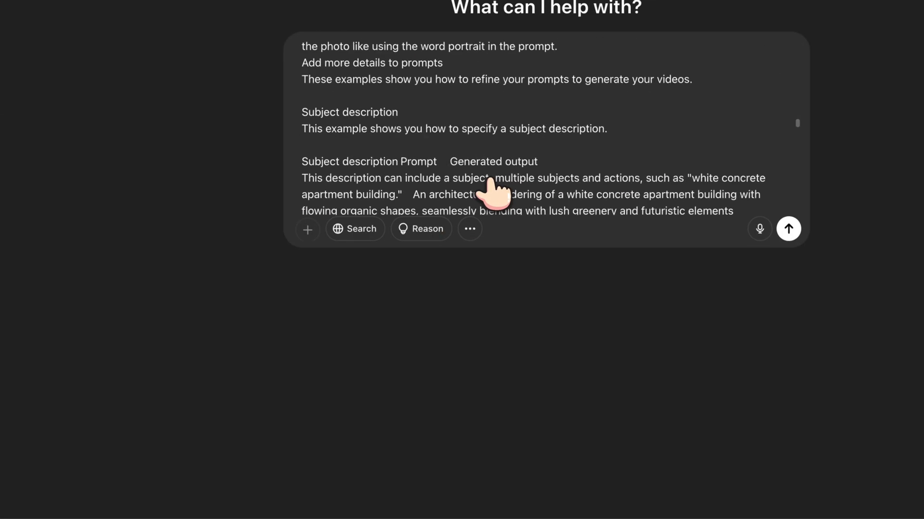
{"action": "scroll", "scroll_direction": "down", "scroll_amount": 3}
{"action": "type", "text": "n"}
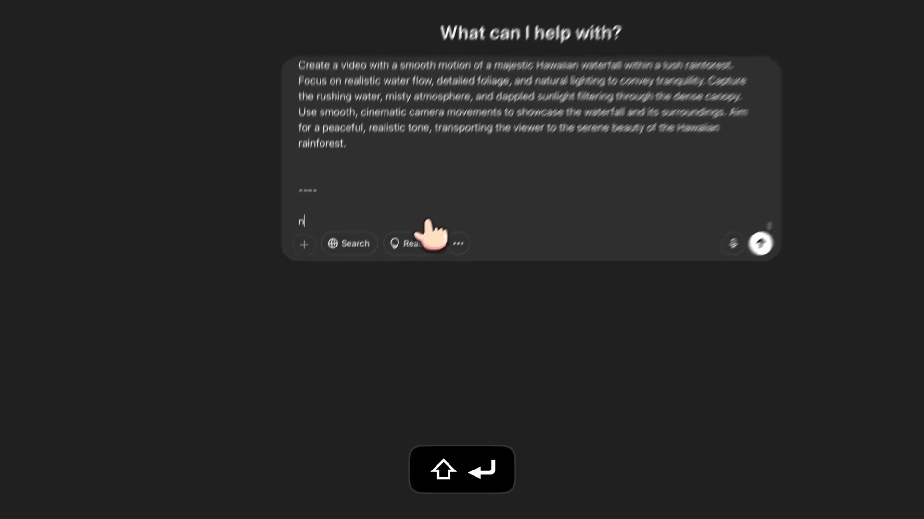
{"action": "type", "text": "ow giove me a moral cartoon story"}
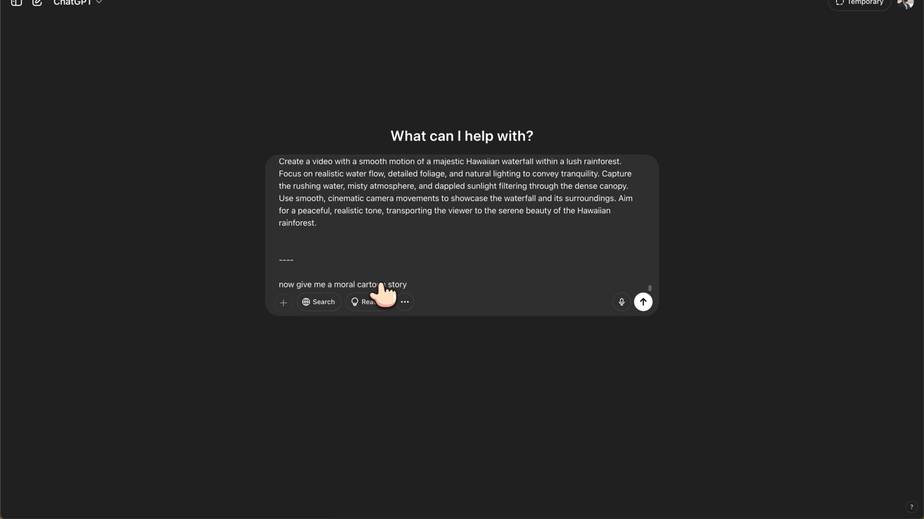
{"action": "type", "text": "for"}
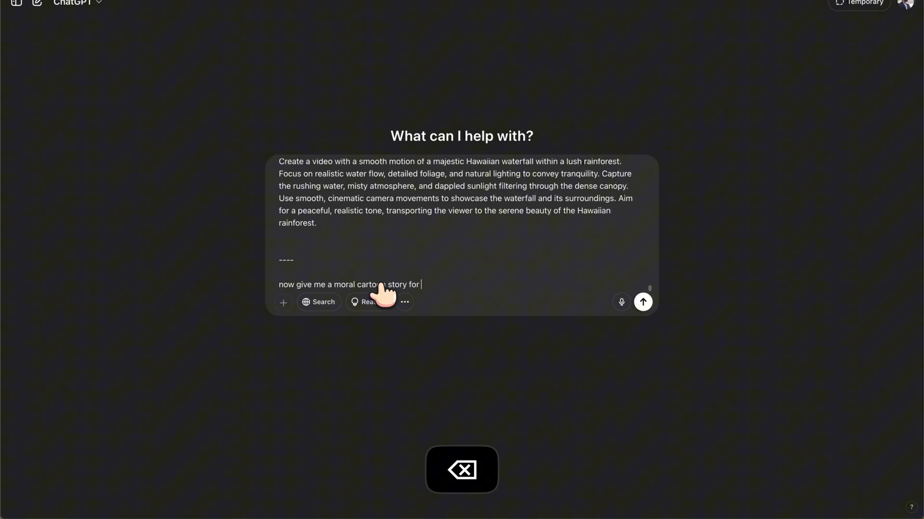
{"action": "type", "text": "60 seconds to geneart"}
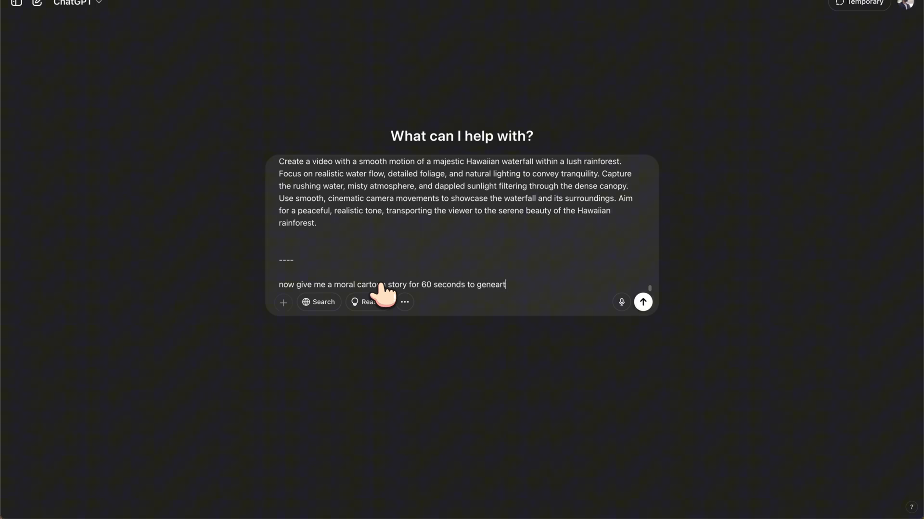
{"action": "key", "text": "Backspace"}
{"action": "type", "text": "rate th"}
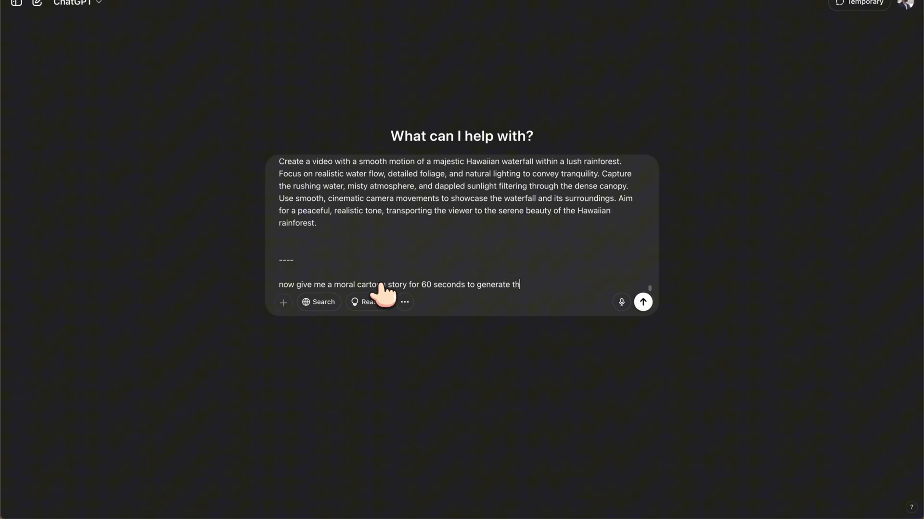
{"action": "type", "text": "e video."}
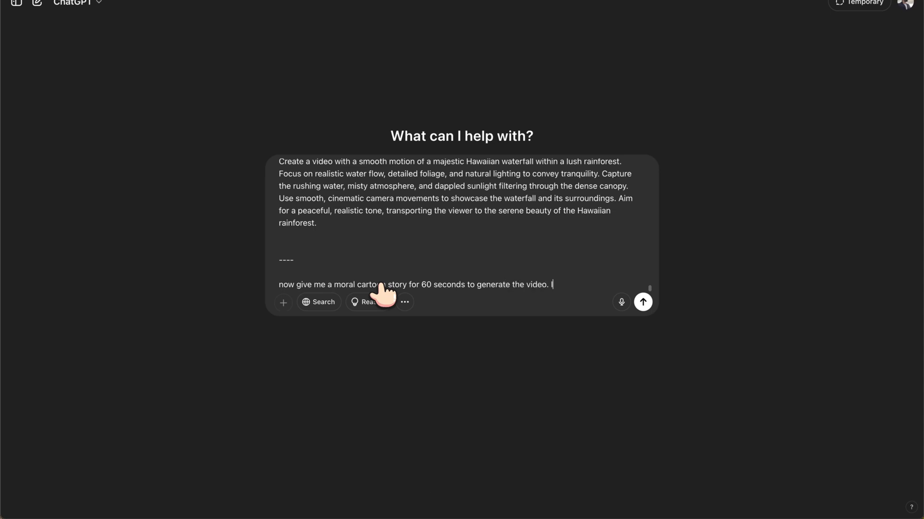
{"action": "type", "text": "I need 6"}
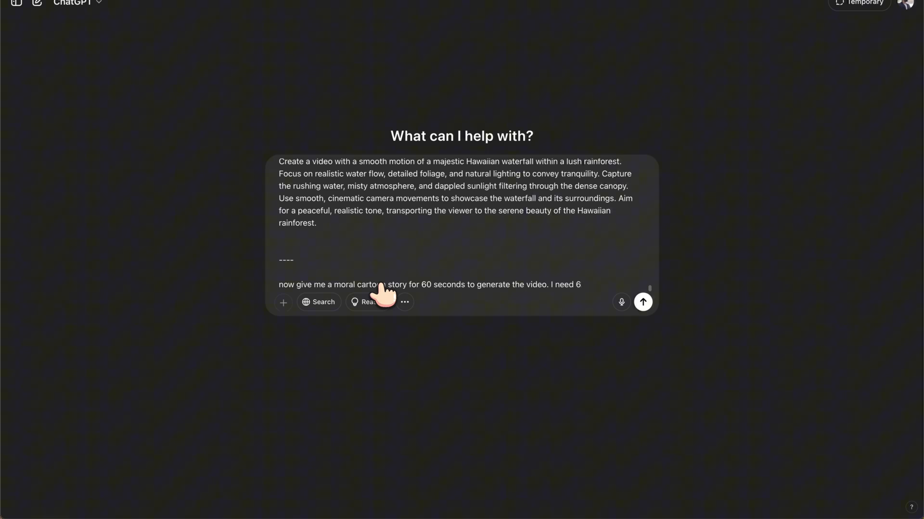
{"action": "mouse_move", "coordinate": [557, 303]}
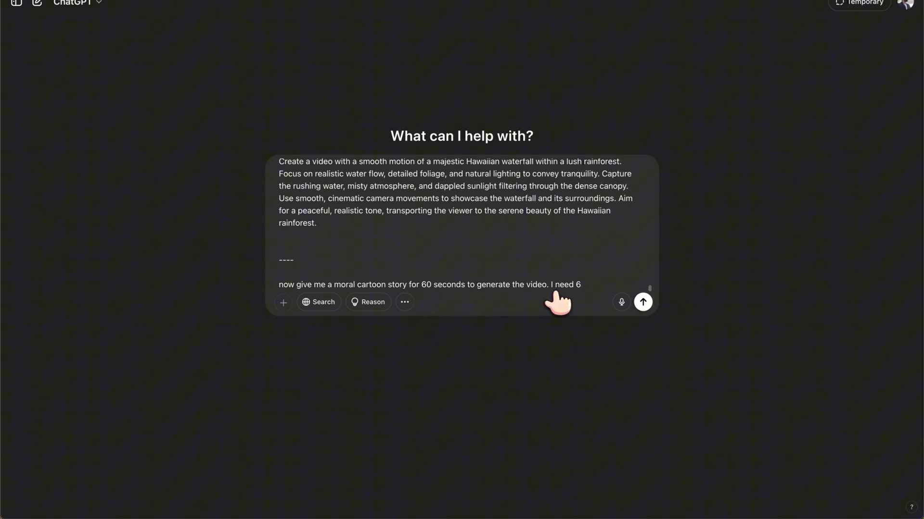
Step: Specify 12 prompts based on the guide above and send the moral cartoon story request
{"action": "type", "text": "promopt"}
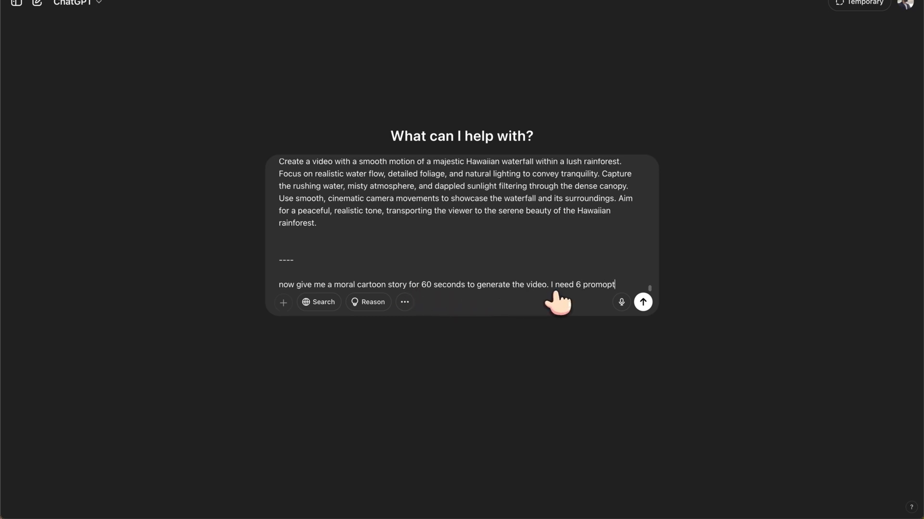
{"action": "key", "text": "backspace"}
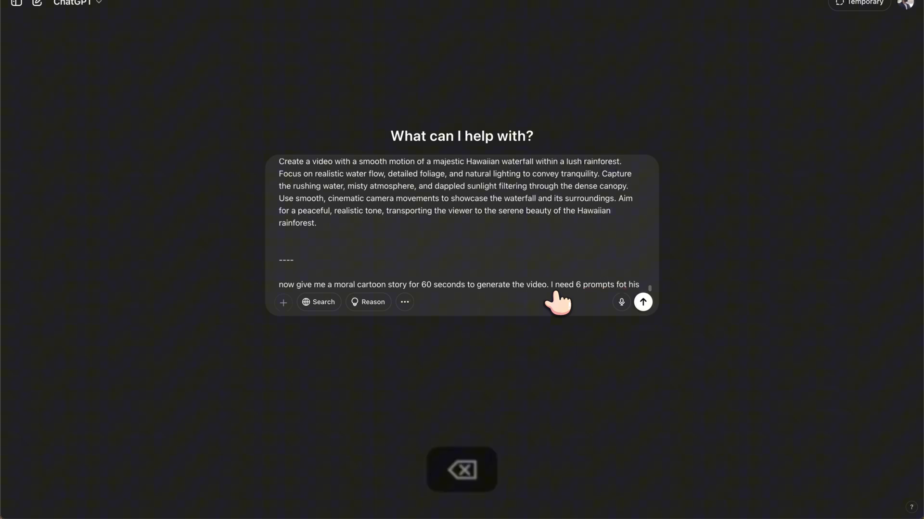
{"action": "key", "text": "backspace"}
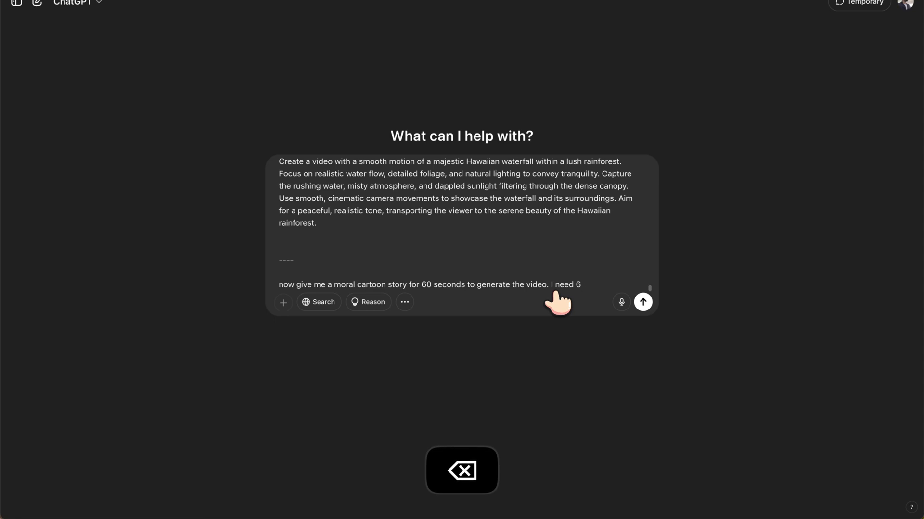
{"action": "type", "text": "2 promopt"}
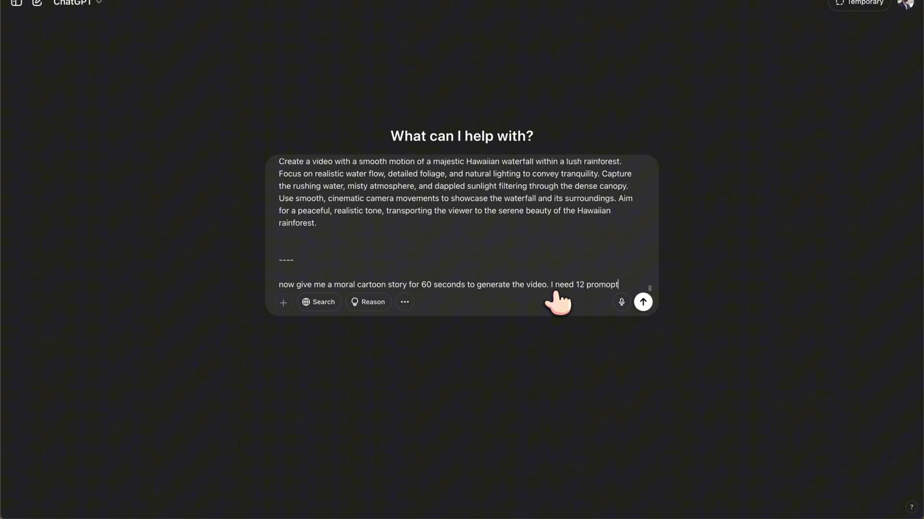
{"action": "key", "text": "Backspace"}
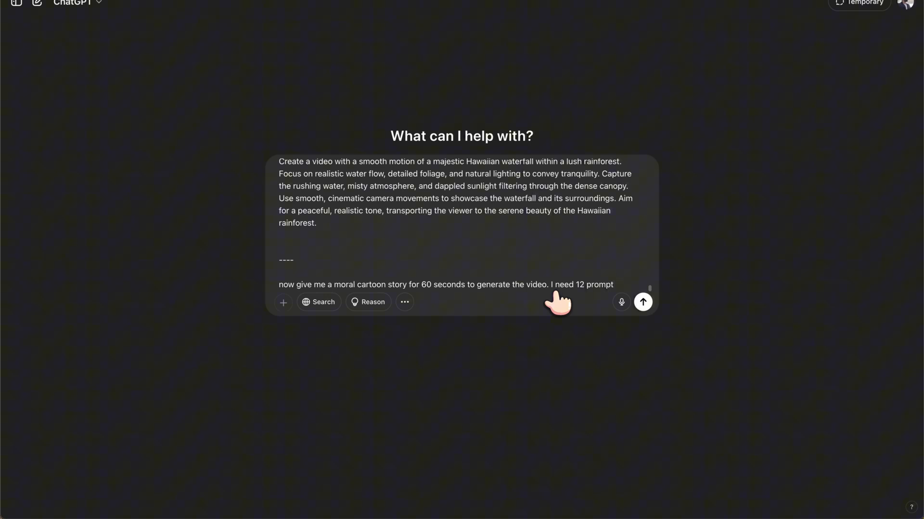
{"action": "type", "text": "s"}
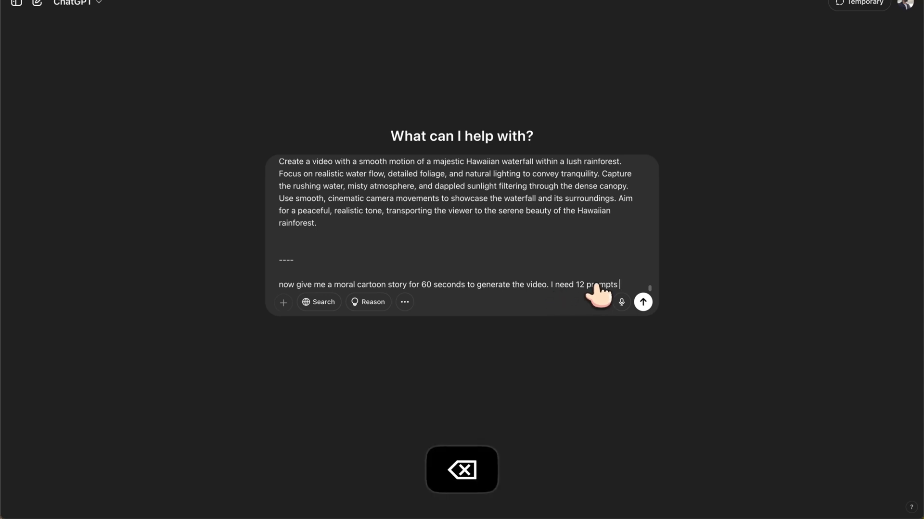
{"action": "type", "text": "b"}
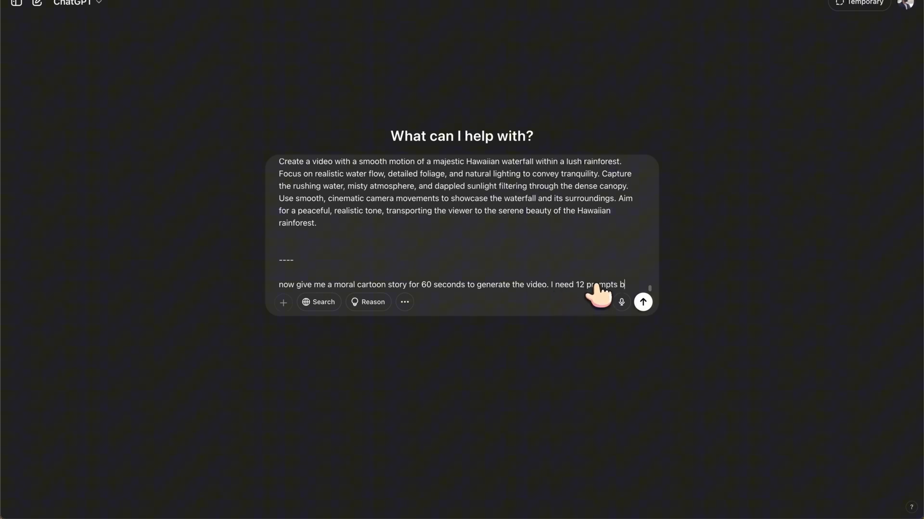
{"action": "type", "text": "based on above instucti"}
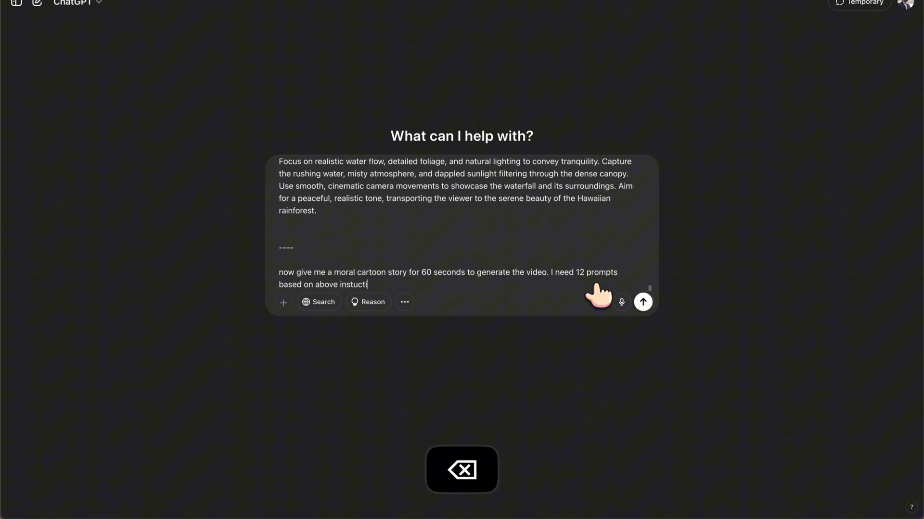
{"action": "left_click", "coordinate": [643, 302]}
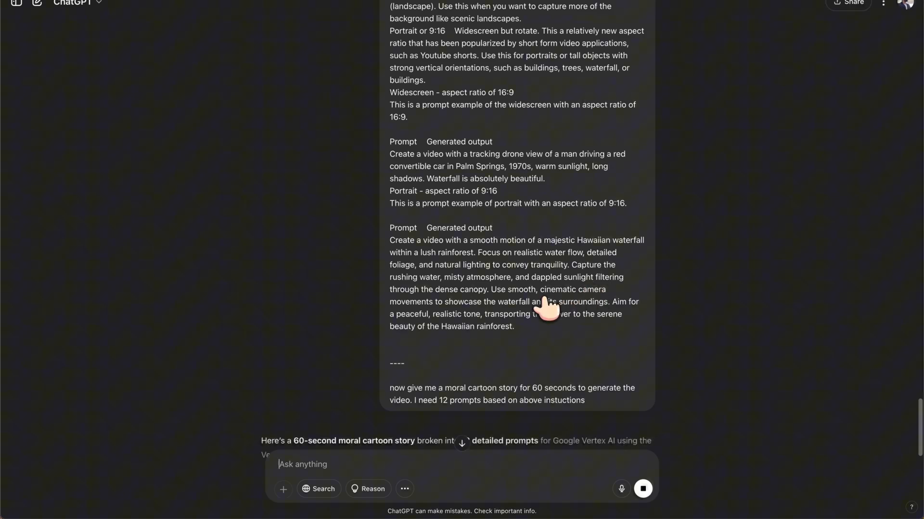
Step: Scroll through ChatGPT's 12-prompt reply for The Lost Acorn story
{"action": "scroll", "scroll_direction": "down", "scroll_amount": 3}
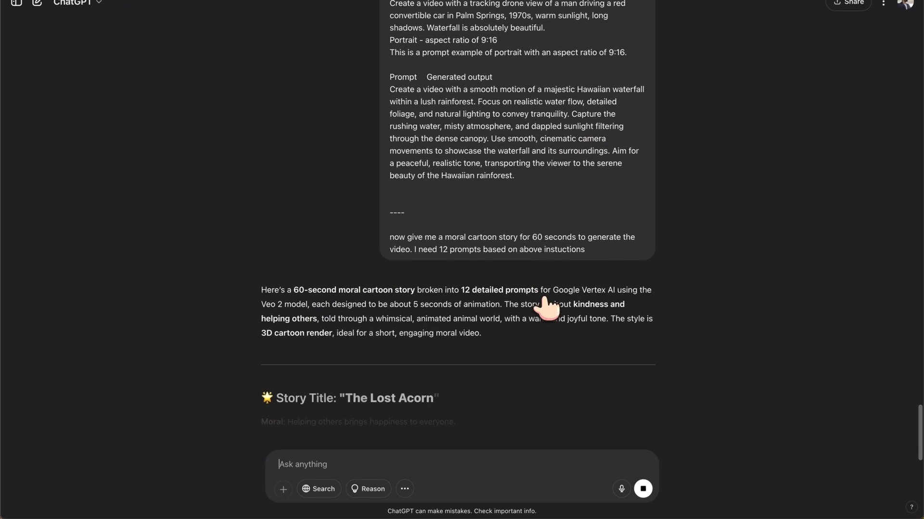
{"action": "scroll", "scroll_direction": "down", "scroll_amount": 3}
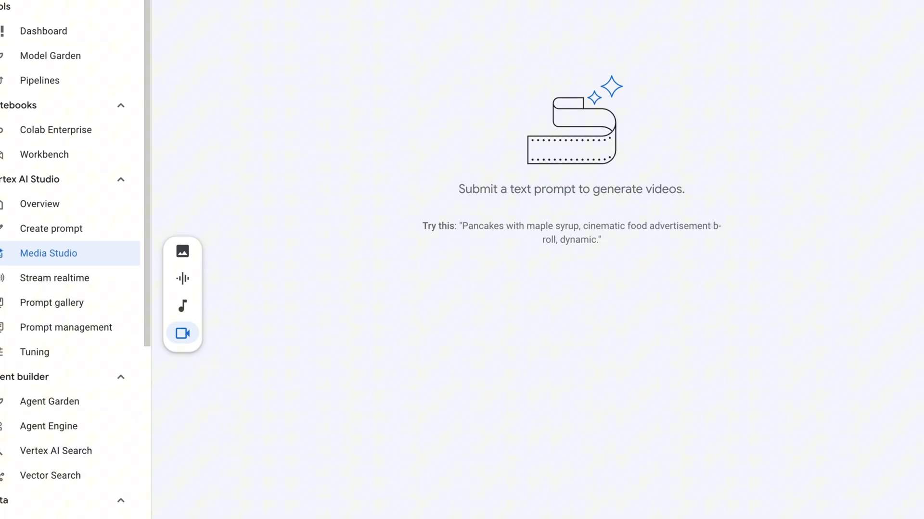
Step: Submit the magical-forest scene-setup prompt for 9:16 video generation and return to the ChatGPT story
{"action": "key", "text": "cmd+v"}
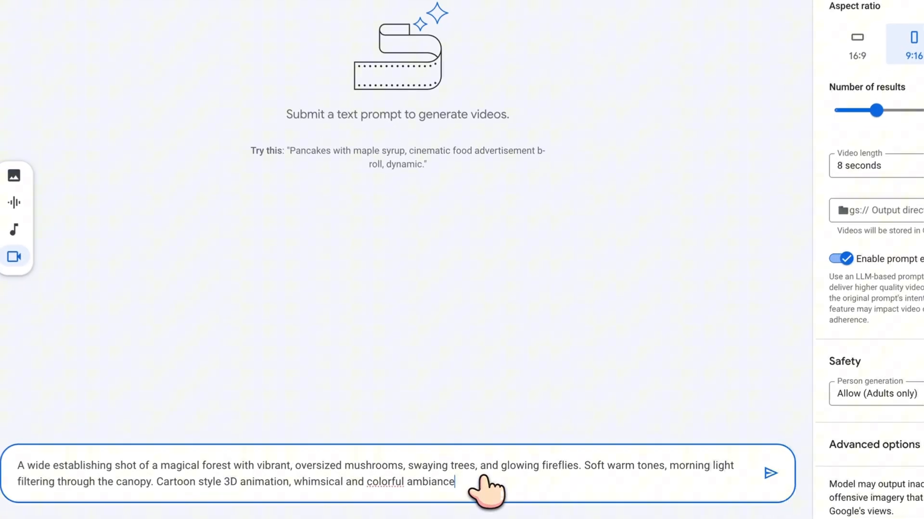
{"action": "left_click", "coordinate": [770, 473]}
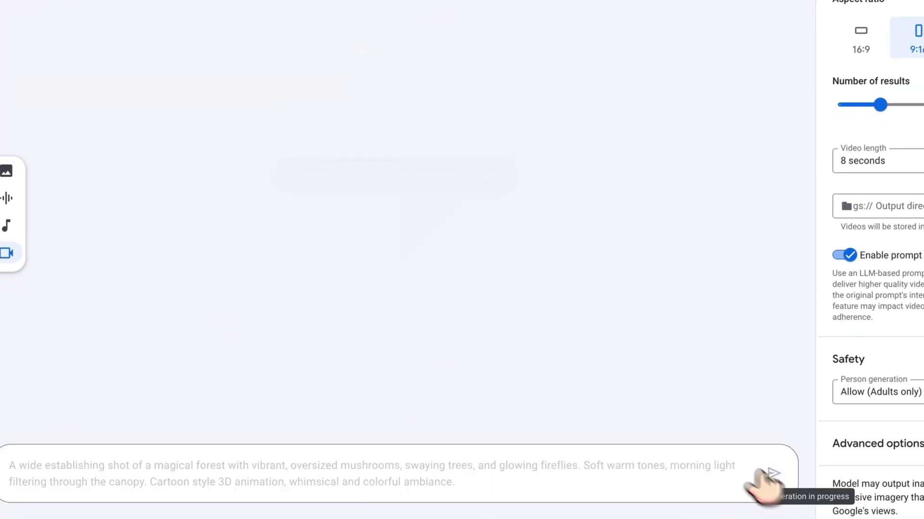
{"action": "left_click", "coordinate": [774, 473]}
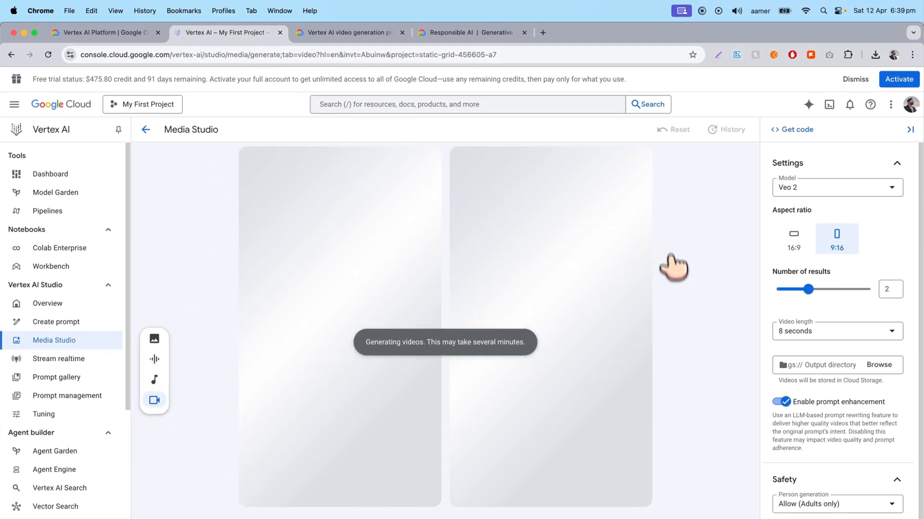
{"action": "left_click", "coordinate": [100, 32]}
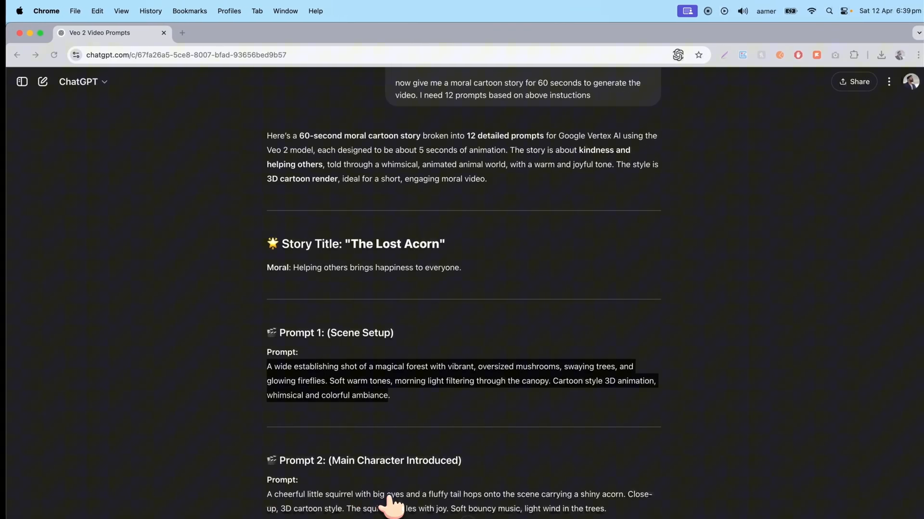
{"action": "scroll", "scroll_direction": "down", "scroll_amount": 3}
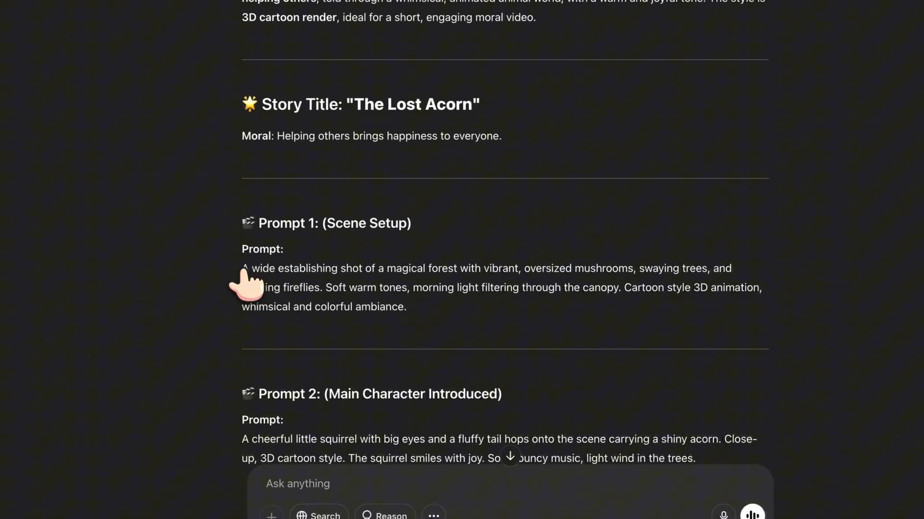
{"action": "double_click", "coordinate": [259, 268]}
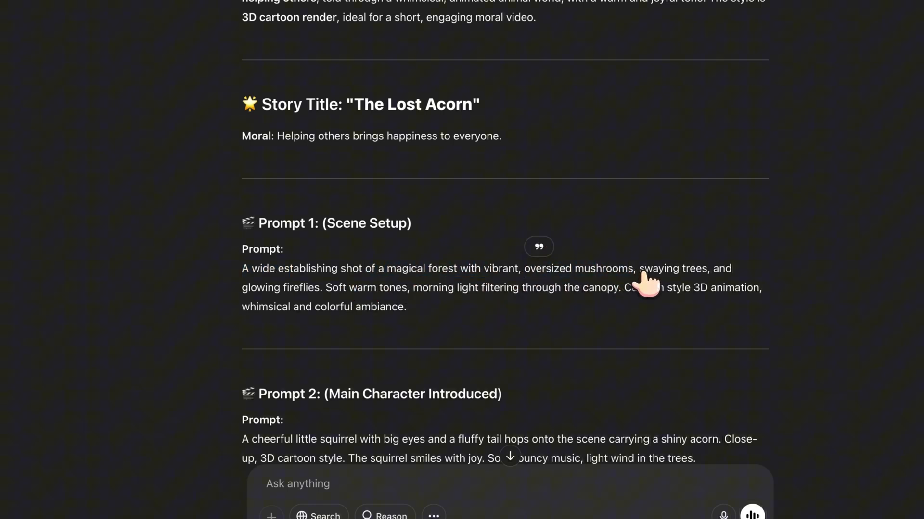
{"action": "left_click_drag", "start_coordinate": [647, 280], "coordinate": [300, 287]}
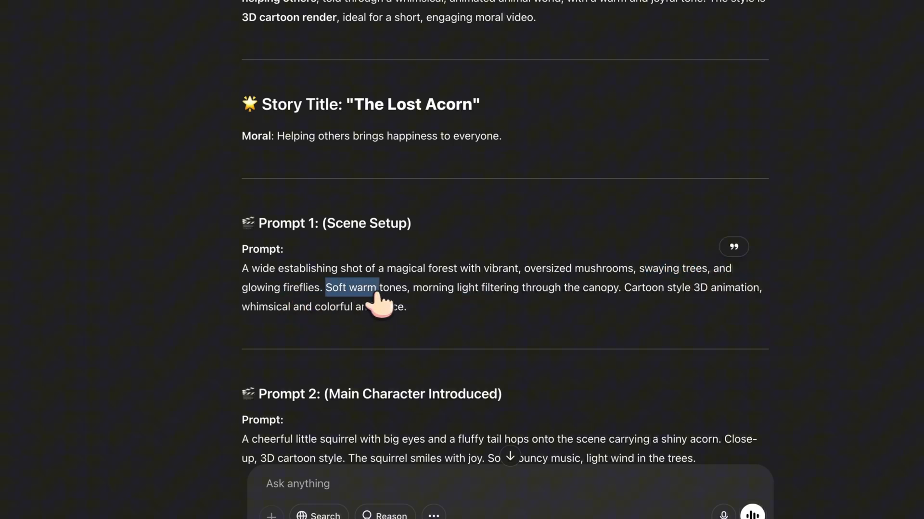
{"action": "double_click", "coordinate": [450, 287]}
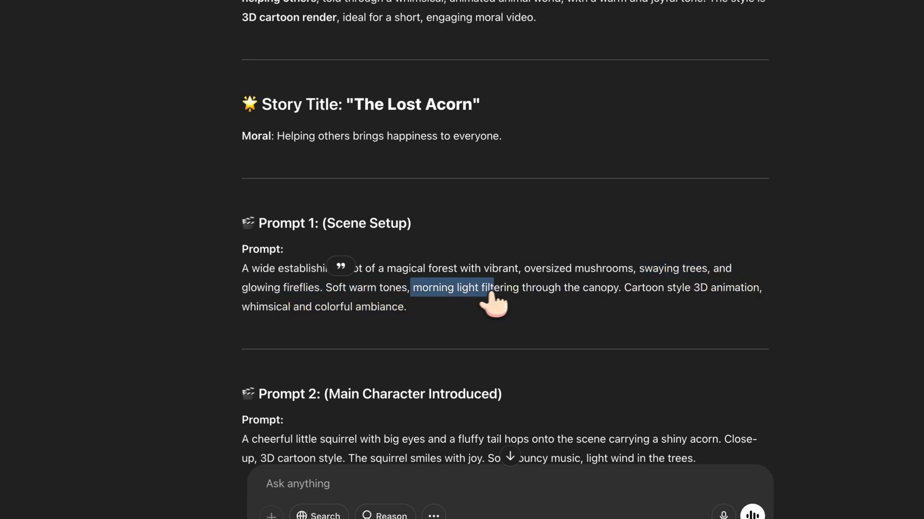
{"action": "left_click_drag", "start_coordinate": [481, 287], "coordinate": [616, 287]}
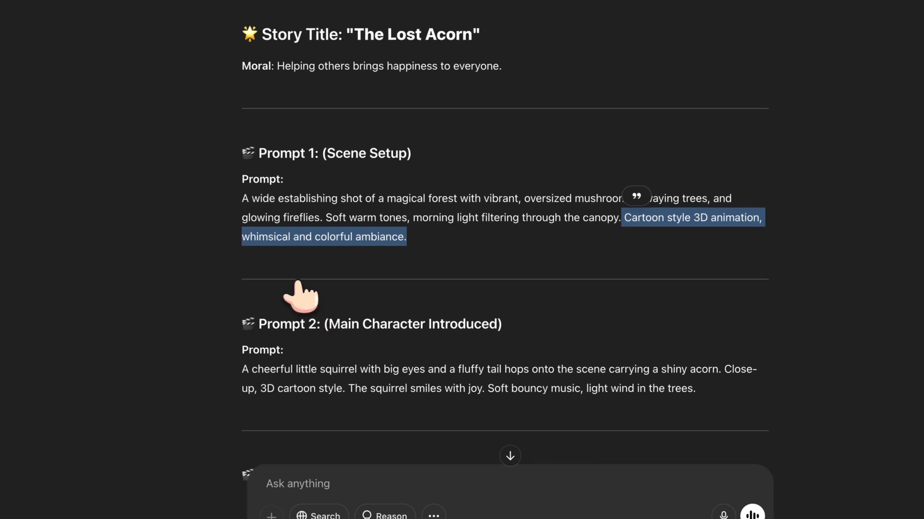
{"action": "scroll", "scroll_direction": "down", "scroll_amount": 3}
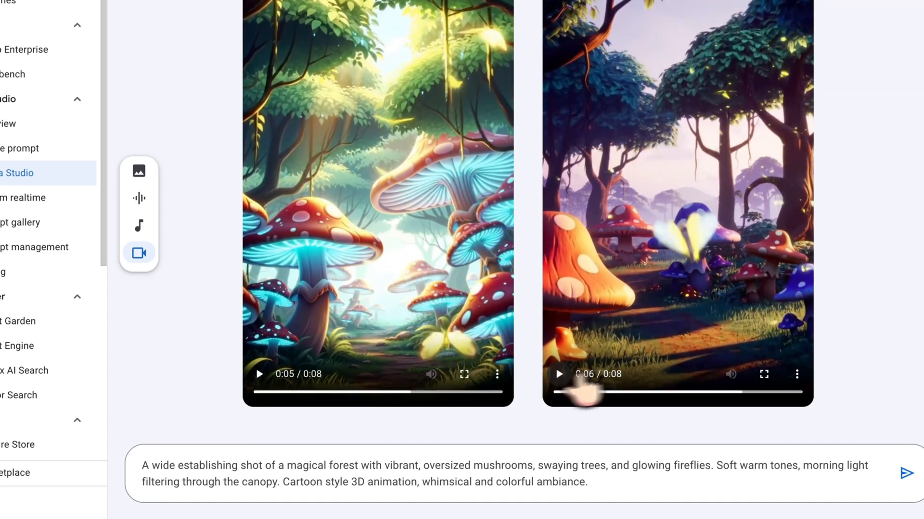
Step: Play the second generated forest clip and select the existing prompt text to replace it
{"action": "left_click", "coordinate": [796, 375]}
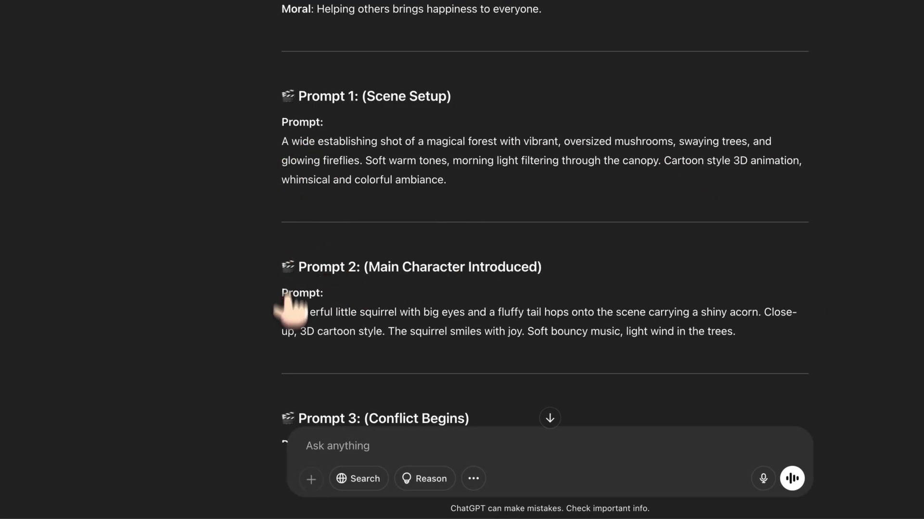
{"action": "left_click_drag", "start_coordinate": [281, 311], "coordinate": [735, 331]}
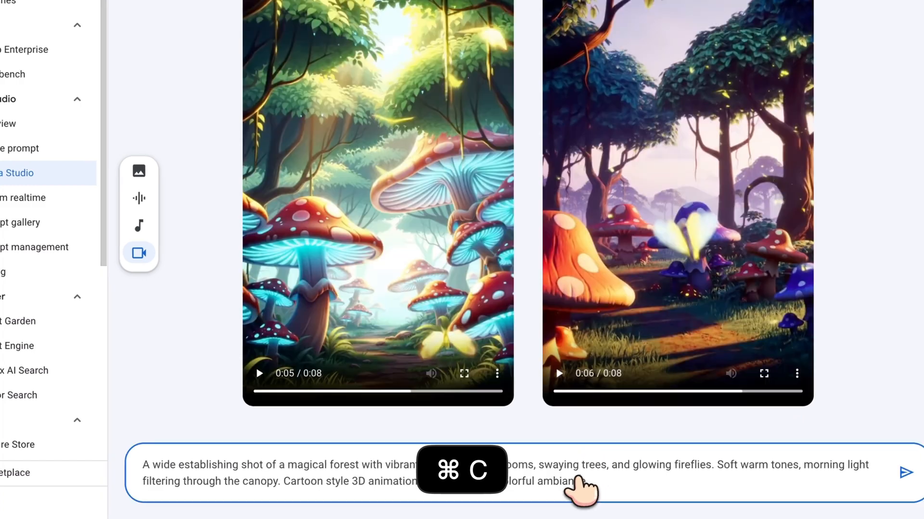
Step: Paste Prompt 2 to generate two clips of the cheerful squirrel holding an acorn
{"action": "key", "text": "cmd+v"}
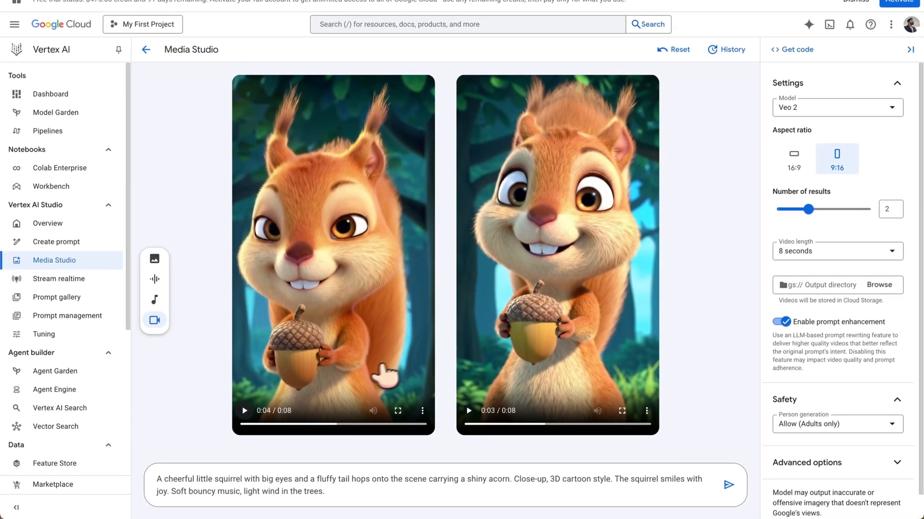
{"action": "mouse_move", "coordinate": [311, 369]}
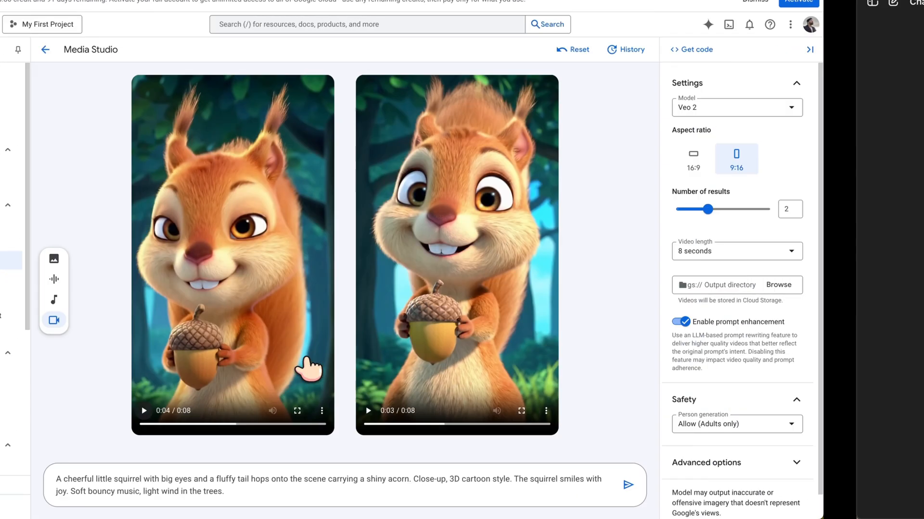
Step: Ask ChatGPT to convert the story into only 3 prompts of 8 seconds per scene and send it
{"action": "left_click", "coordinate": [15, 24]}
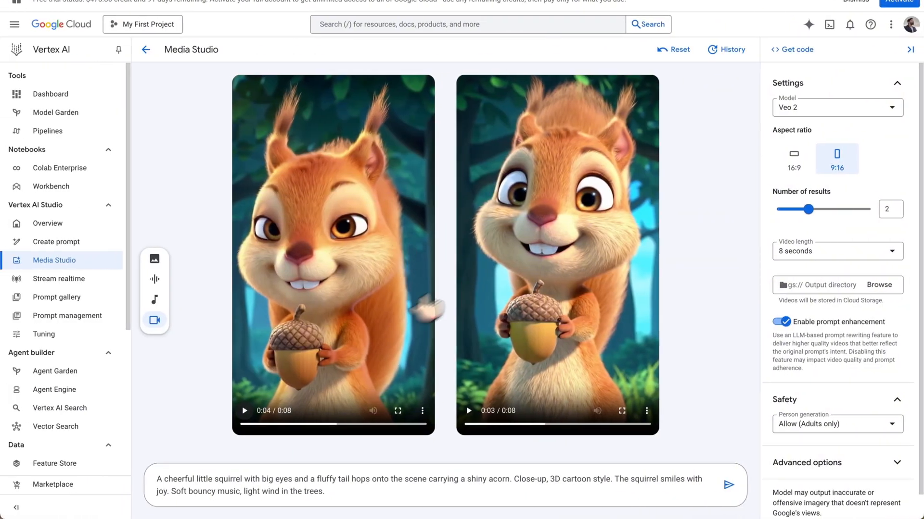
{"action": "mouse_move", "coordinate": [200, 146]}
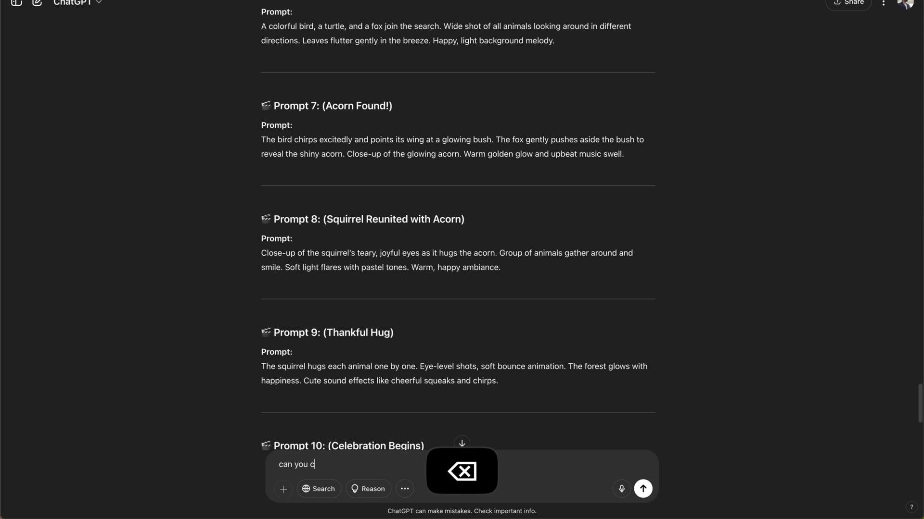
{"action": "type", "text": "onvert the story to 6 prompts"}
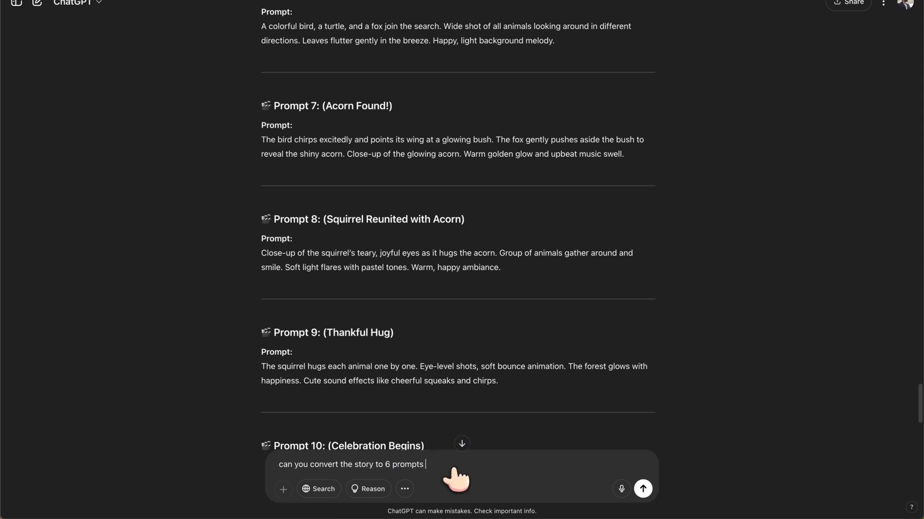
{"action": "type", "text": "only each should conv"}
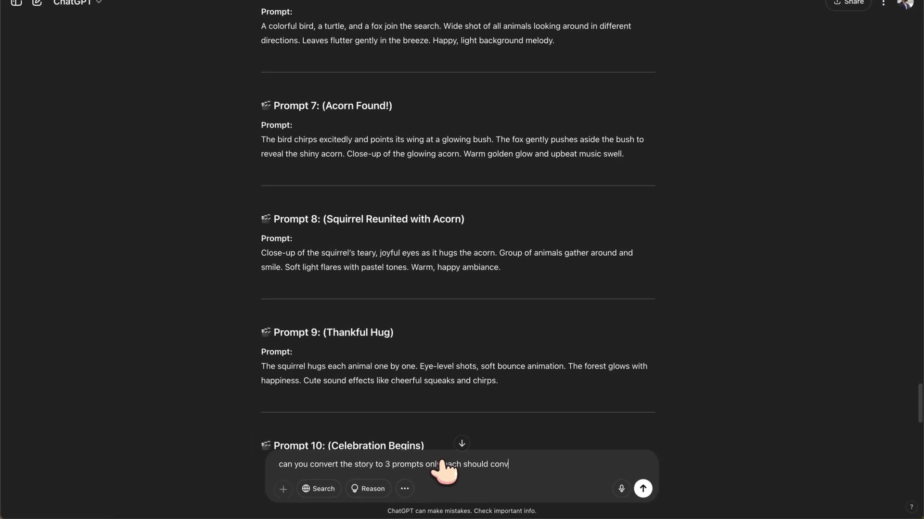
{"action": "type", "text": "ey 8"}
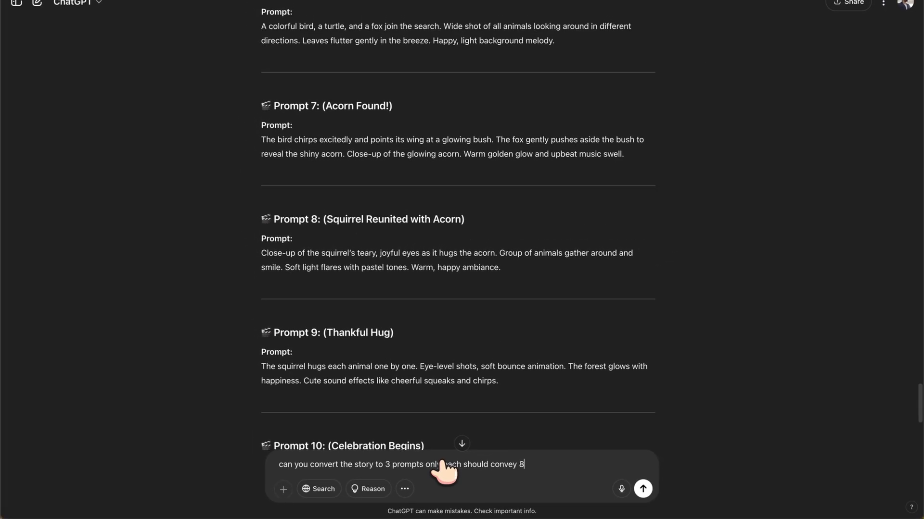
{"action": "type", "text": "seconds"}
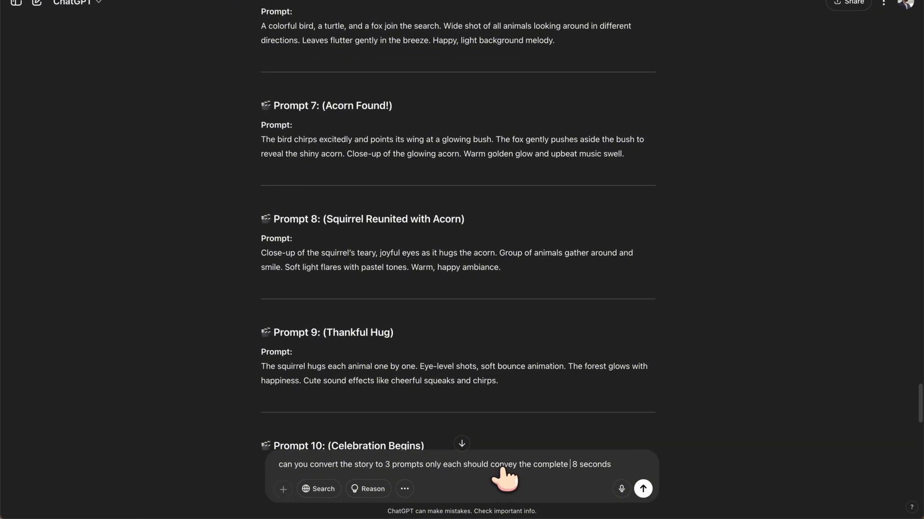
{"action": "type", "text": "scene"}
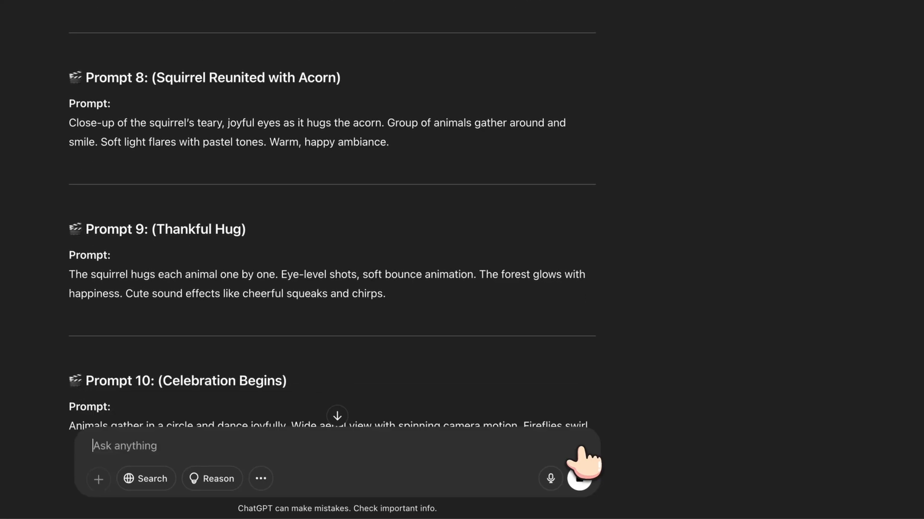
{"action": "left_click", "coordinate": [579, 478]}
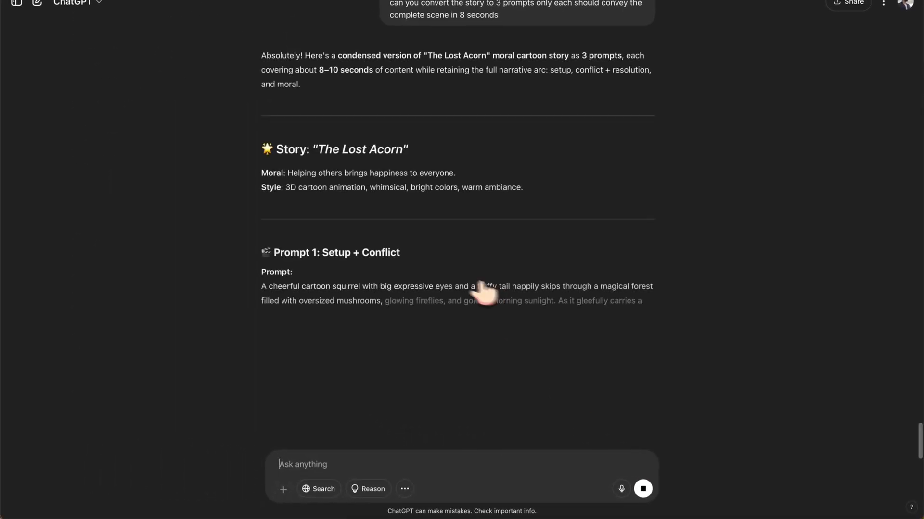
Step: Generate clips from the condensed Prompt 1 and play the second squirrel-with-forest-animals result
{"action": "scroll", "scroll_direction": "down", "scroll_amount": 3}
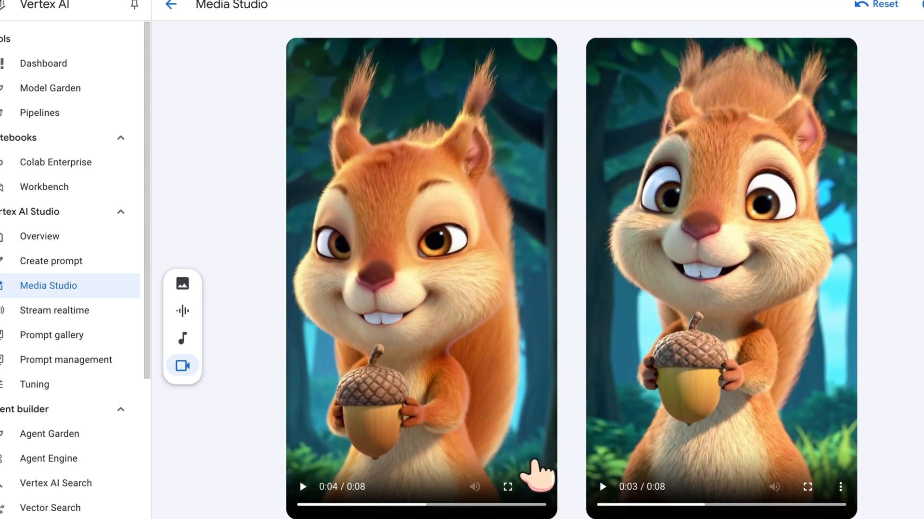
{"action": "mouse_move", "coordinate": [538, 487]}
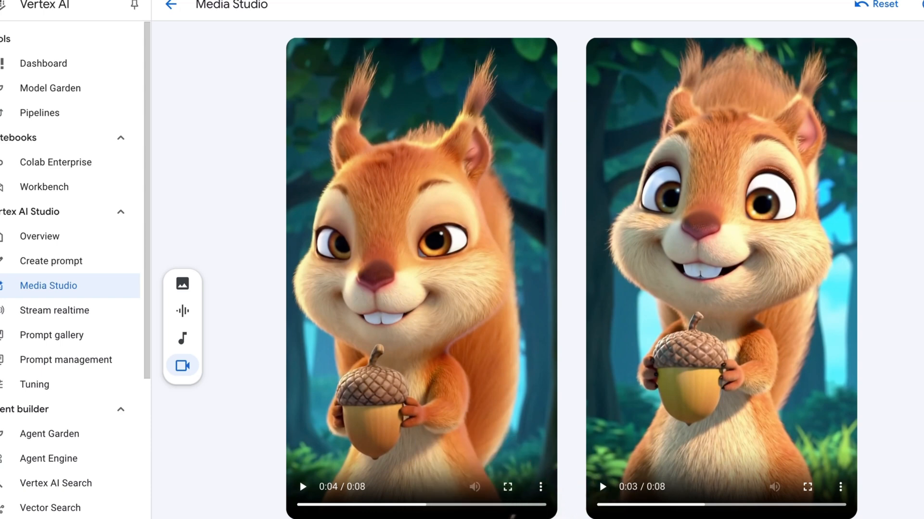
{"action": "key", "text": "cmd+v"}
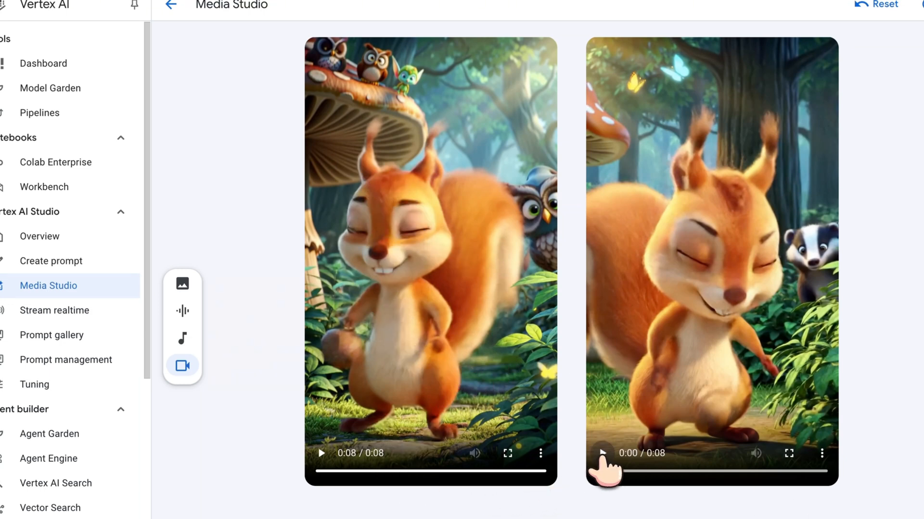
{"action": "left_click", "coordinate": [601, 453]}
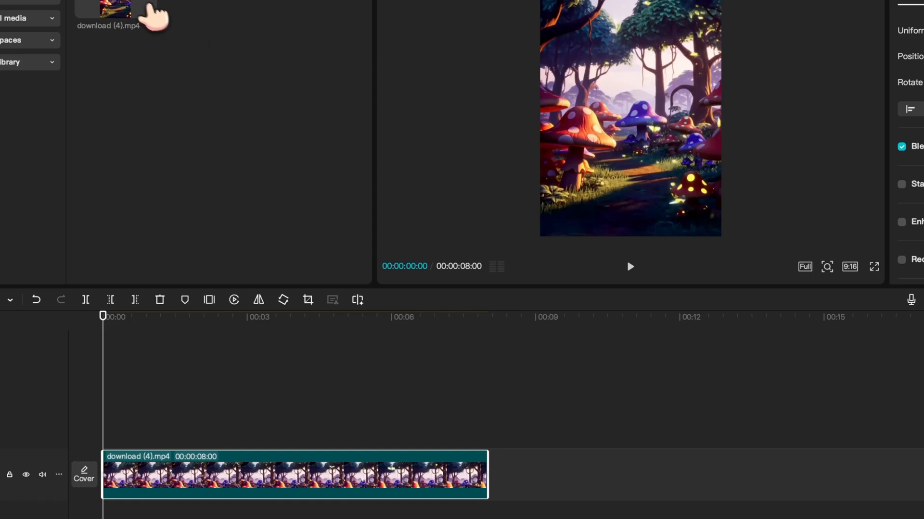
Step: Delete the imported forest clip and confirm removing its track, returning to ChatGPT's Lost Acorn prompts
{"action": "key", "text": "delete"}
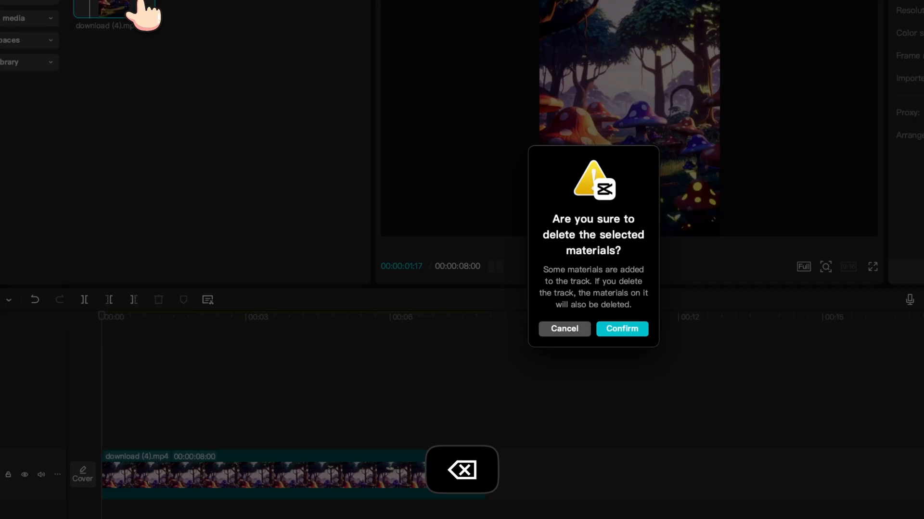
{"action": "left_click", "coordinate": [620, 329]}
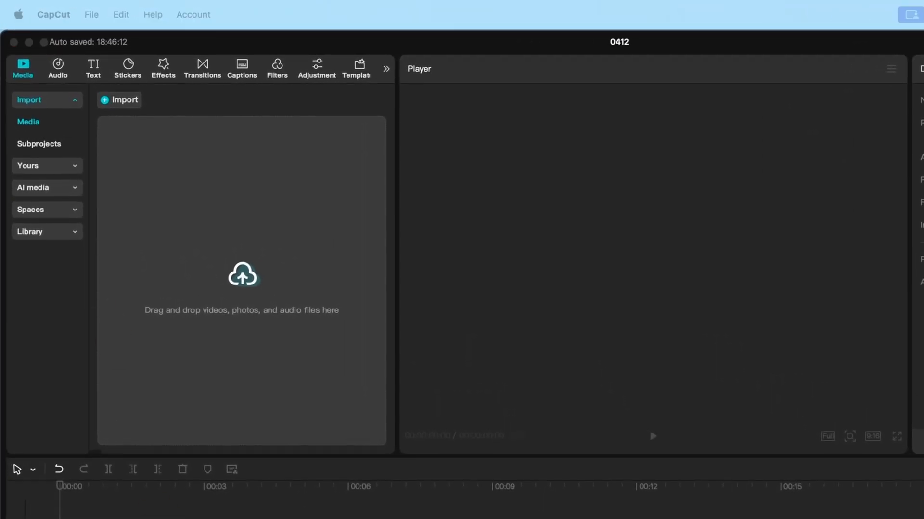
{"action": "left_click", "coordinate": [120, 100]}
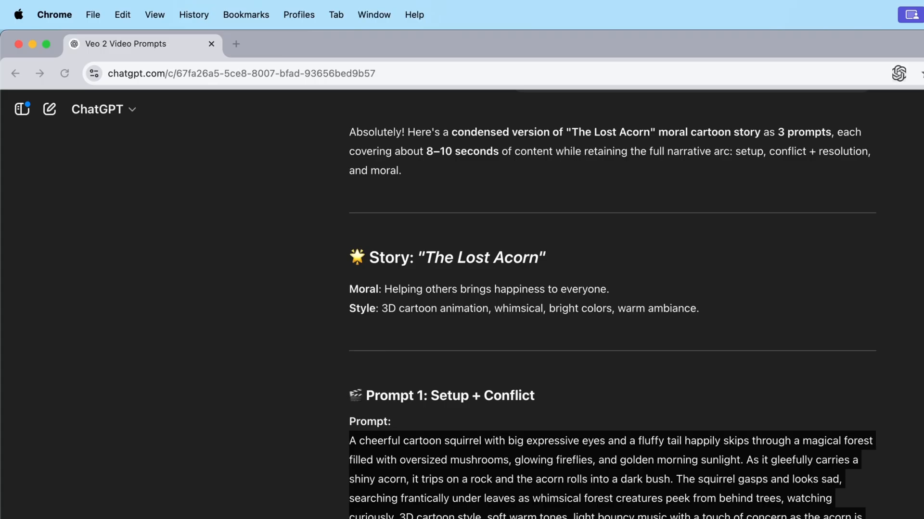
Step: Copy Prompt 2 from ChatGPT and paste it into the Vertex AI Media Studio prompt area
{"action": "scroll", "scroll_direction": "down", "scroll_amount": 3}
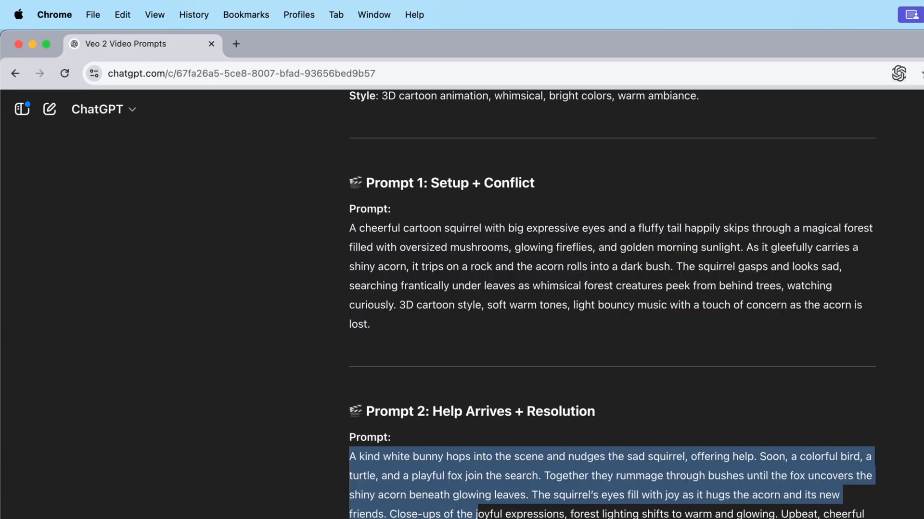
{"action": "key", "text": "cmd+c"}
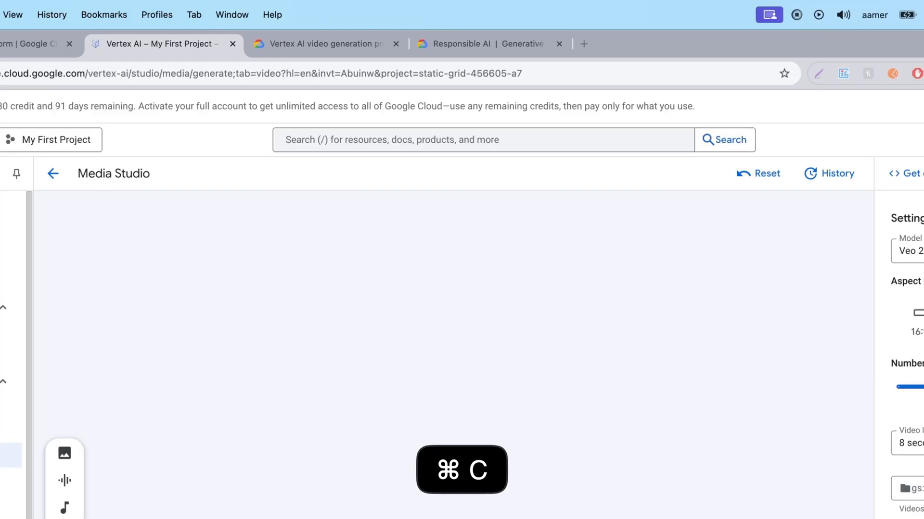
{"action": "key", "text": "cmd+v"}
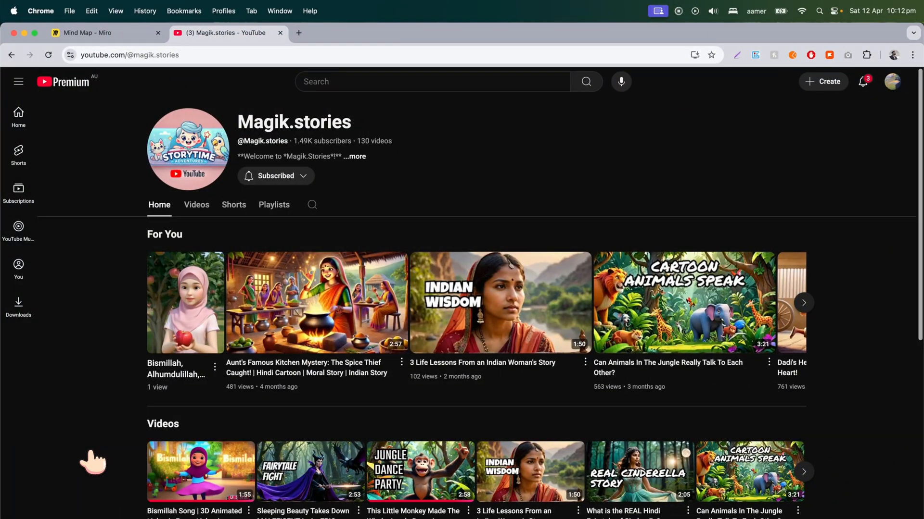
{"action": "mouse_move", "coordinate": [134, 158]}
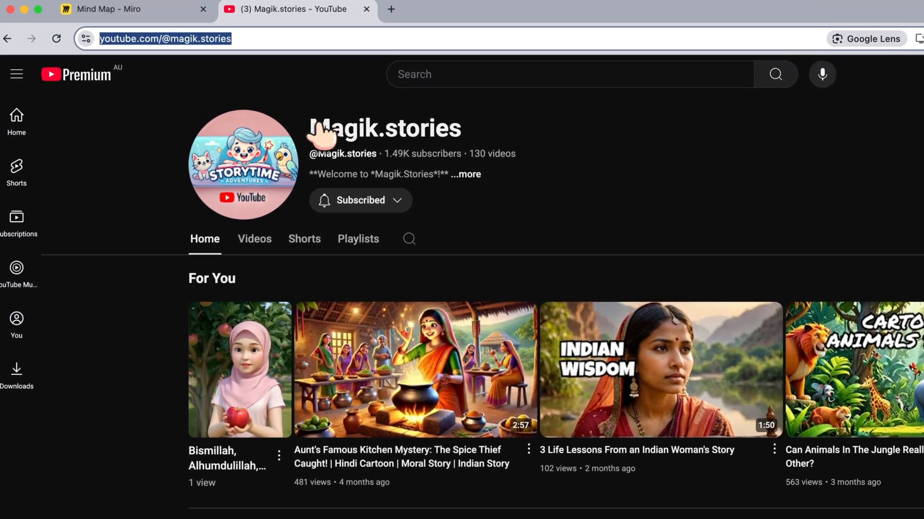
{"action": "double_click", "coordinate": [386, 128]}
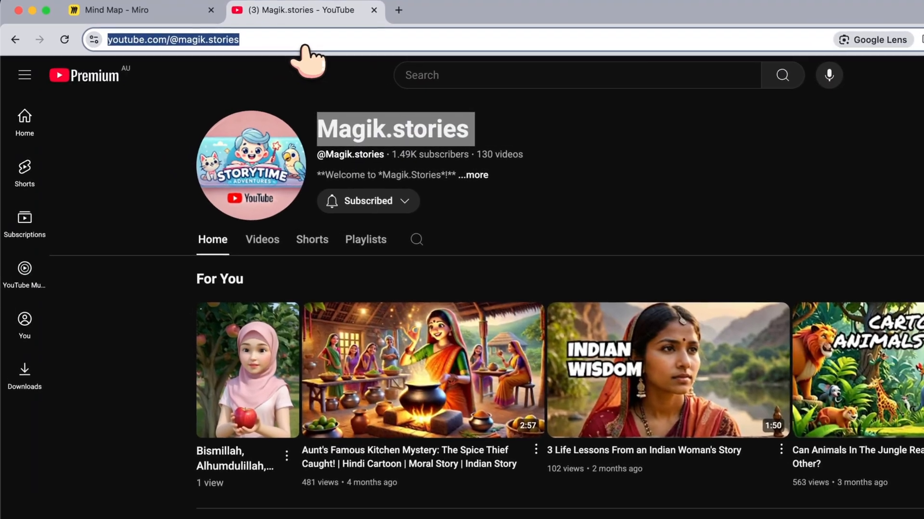
{"action": "scroll", "scroll_direction": "down", "scroll_amount": 3}
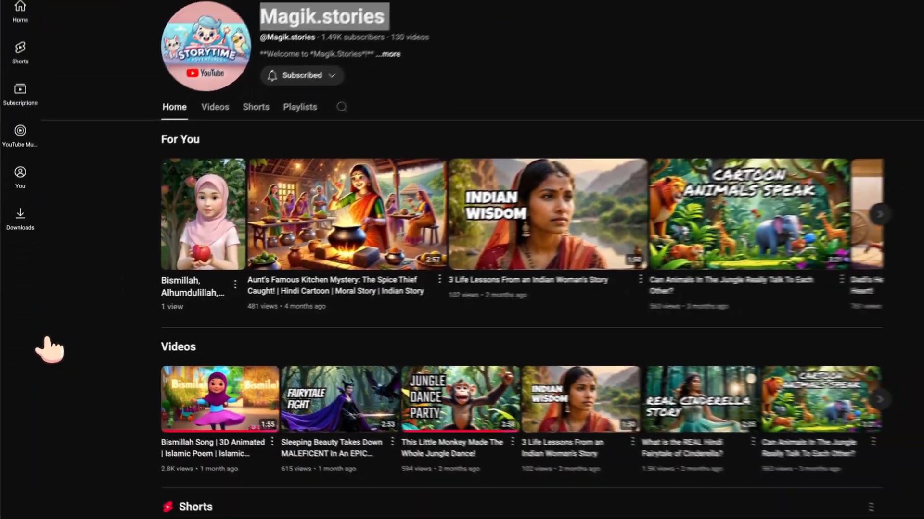